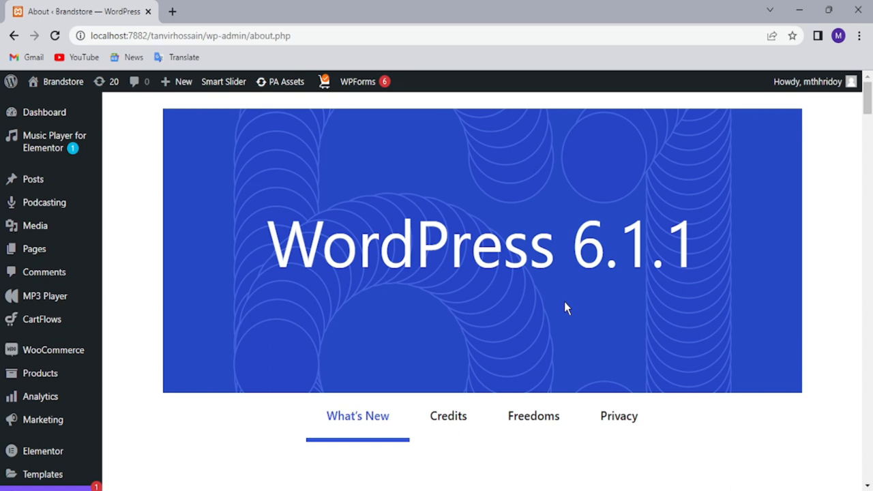
pyautogui.moveTo(45, 202)
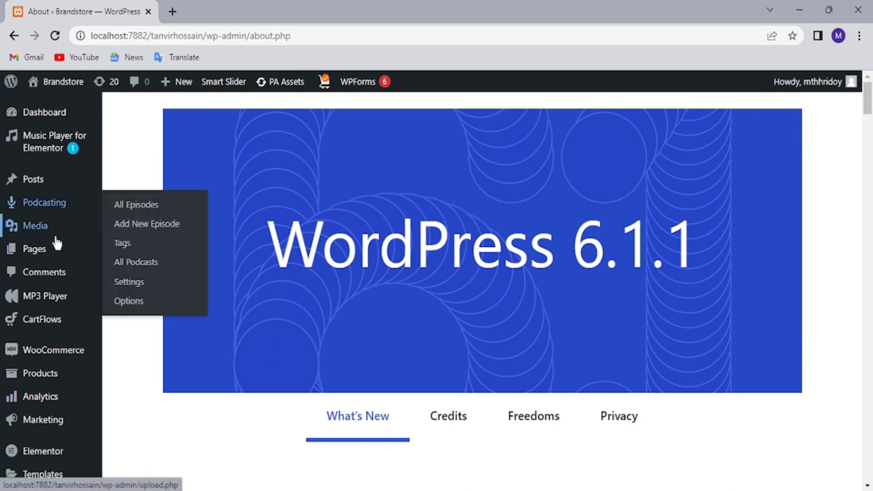
# Step: Create a new page from Pages > Add New and title it 'Video', trimming the extra typed characters
pyautogui.click(34, 248)
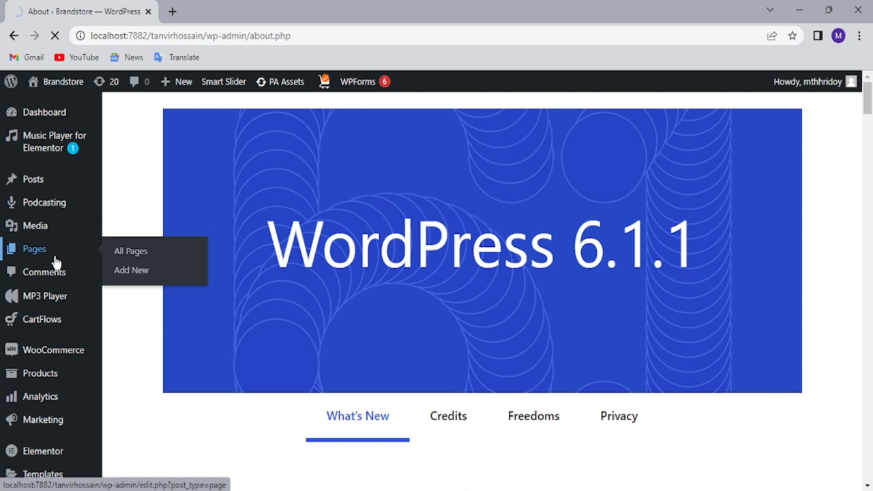
pyautogui.click(130, 251)
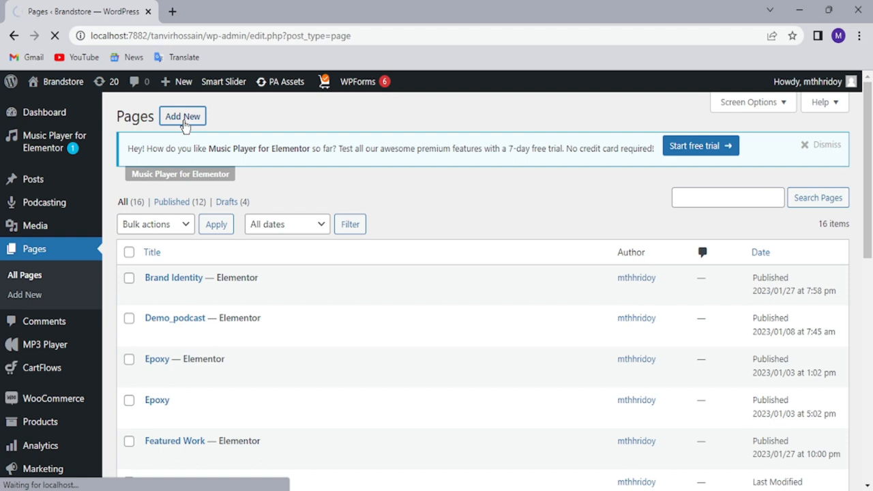
pyautogui.click(182, 116)
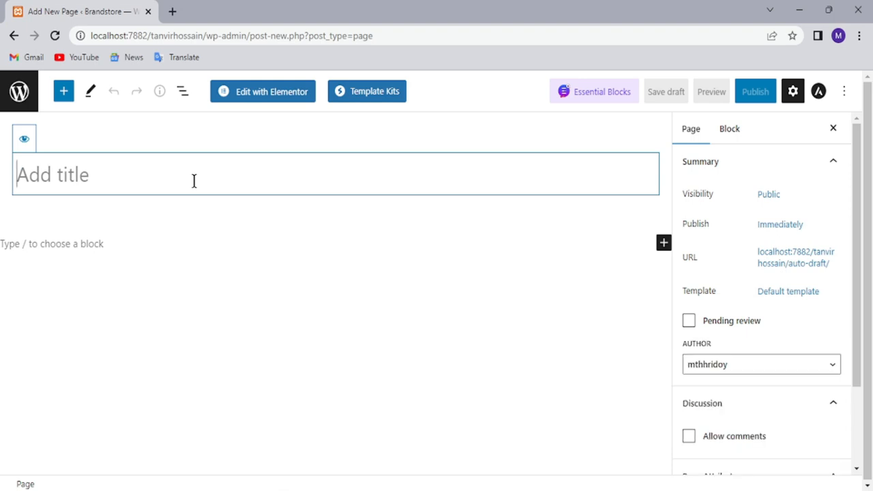
pyautogui.write('Video')
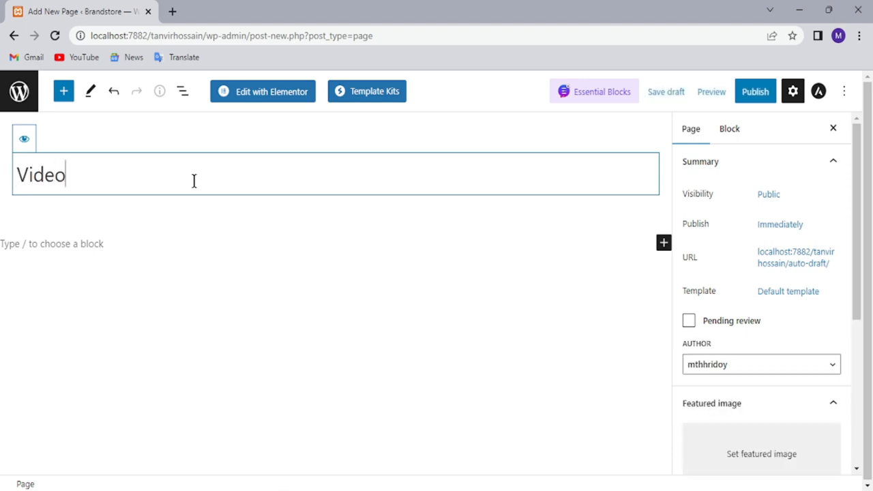
pyautogui.write('_')
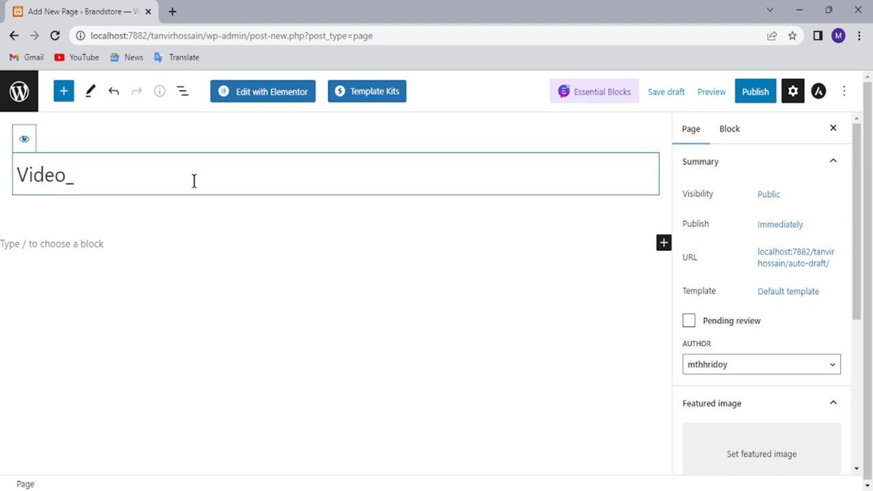
pyautogui.write('car')
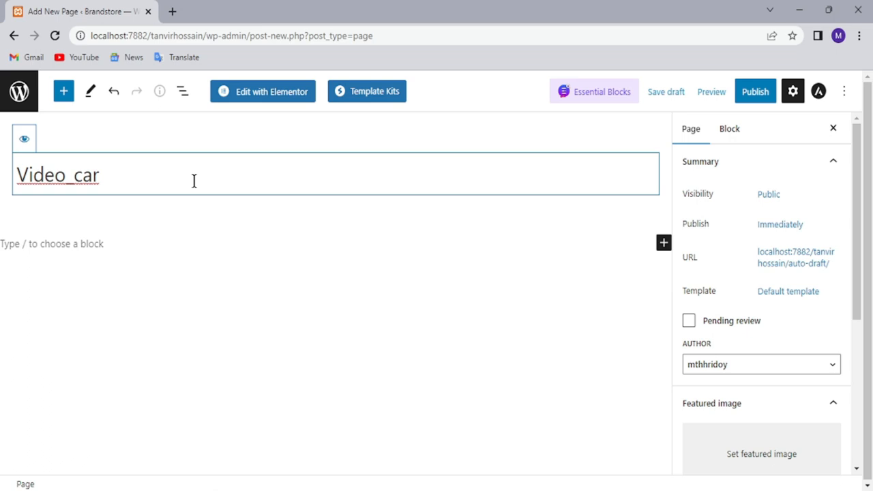
pyautogui.press('BackSpace')
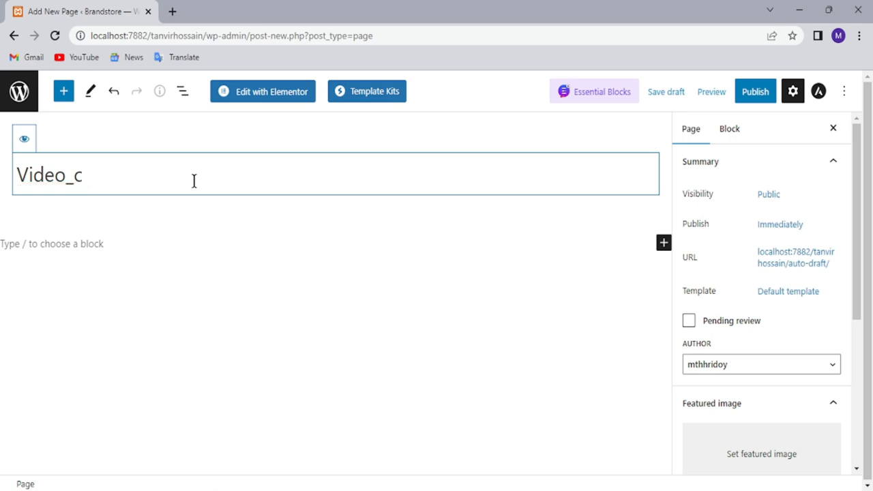
pyautogui.press('Backspace')
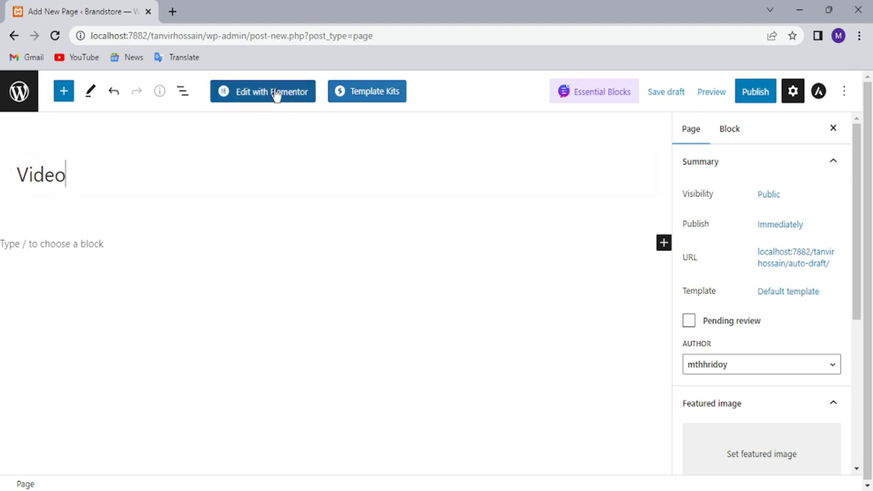
# Step: Publish the Video page and open it in the Elementor editor with page settings shown
pyautogui.click(755, 90)
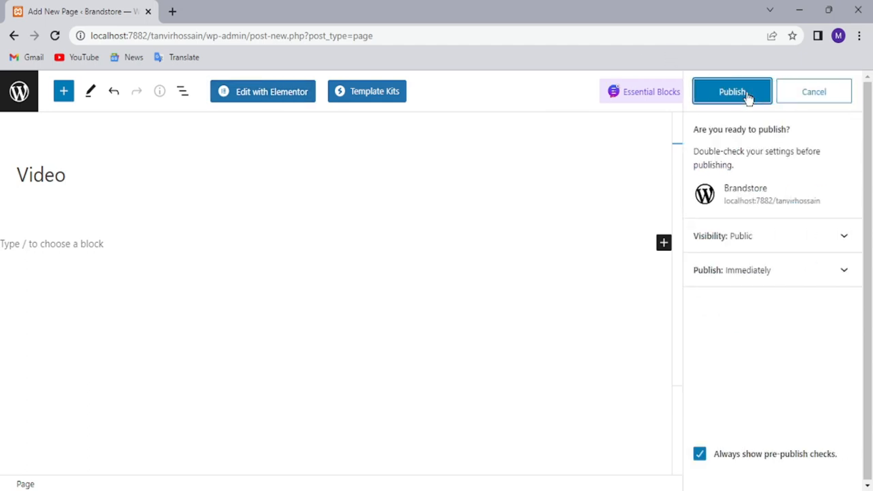
pyautogui.click(731, 91)
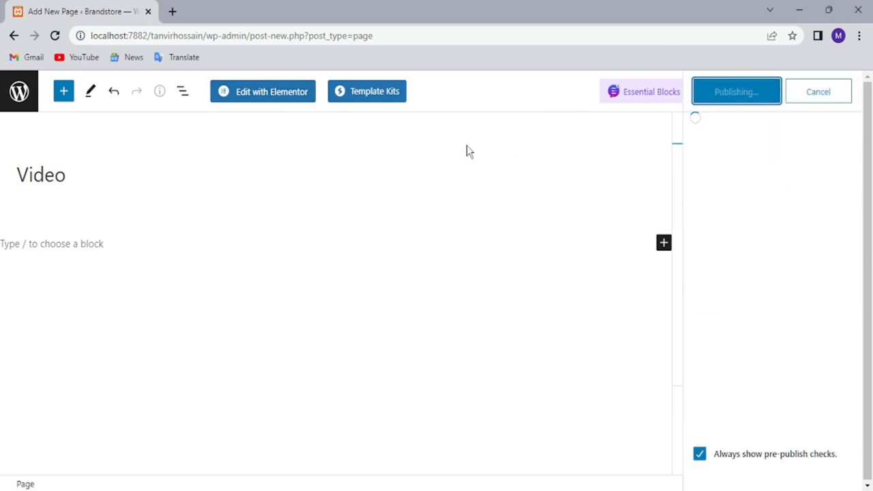
pyautogui.click(736, 91)
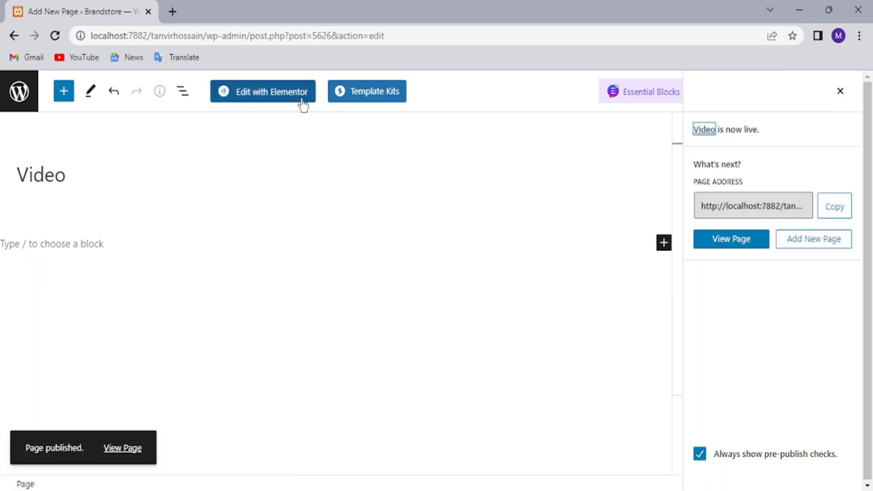
pyautogui.click(271, 91)
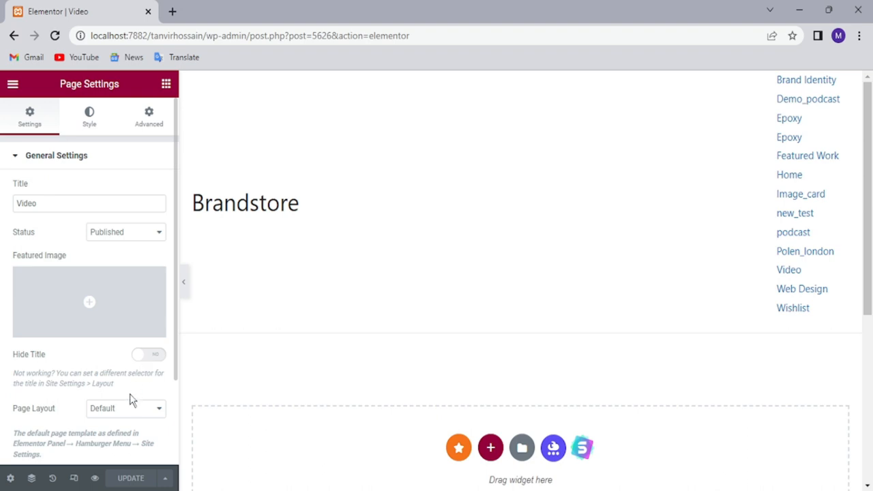
# Step: Set the page layout to Elementor Canvas and update the page
pyautogui.click(126, 408)
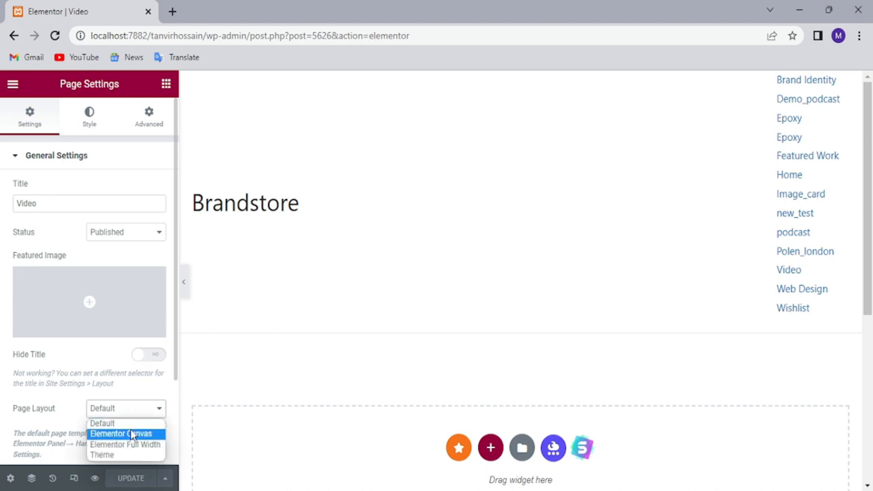
pyautogui.click(121, 434)
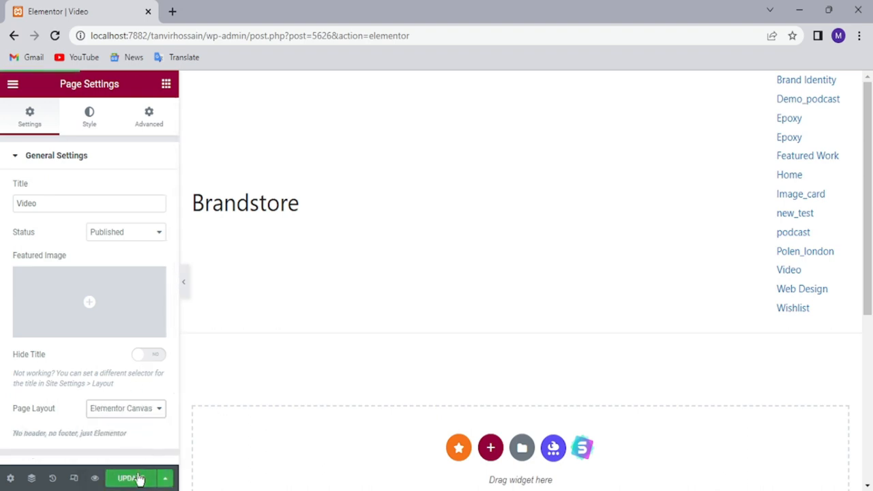
pyautogui.click(129, 478)
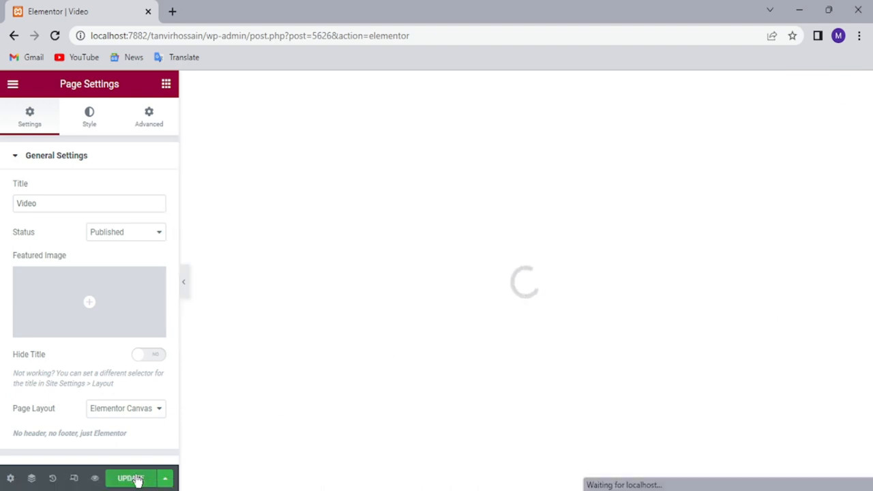
pyautogui.click(130, 478)
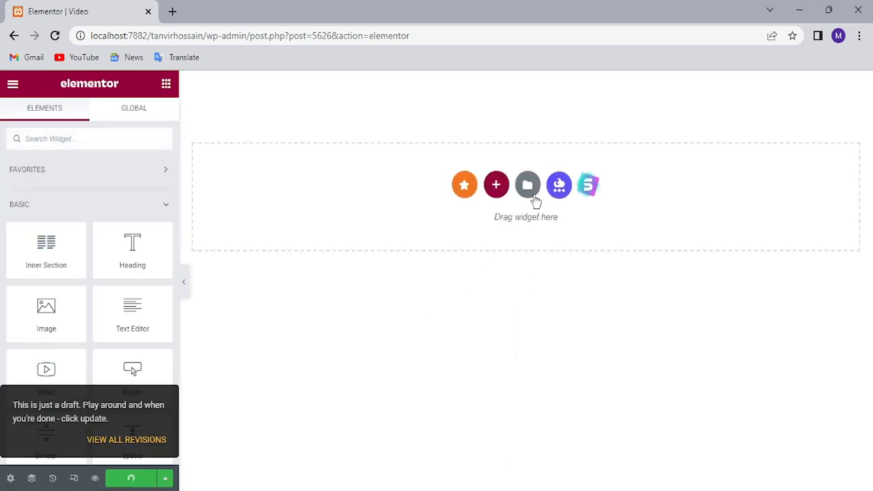
# Step: Insert the saved Header_G template from My Templates, applying its settings to the page
pyautogui.click(527, 184)
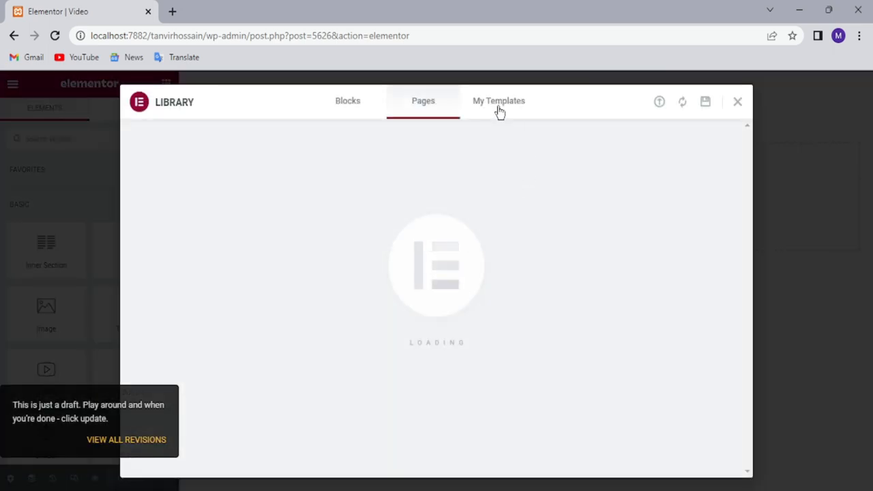
pyautogui.click(499, 101)
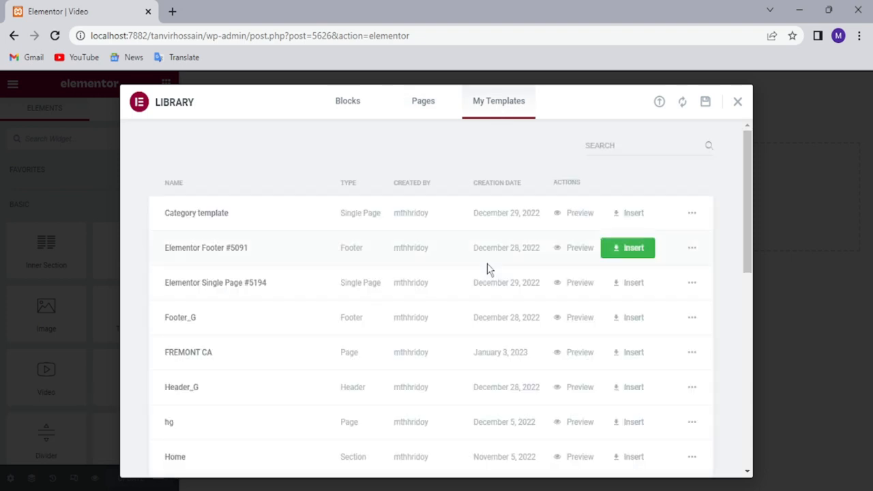
pyautogui.moveTo(628, 386)
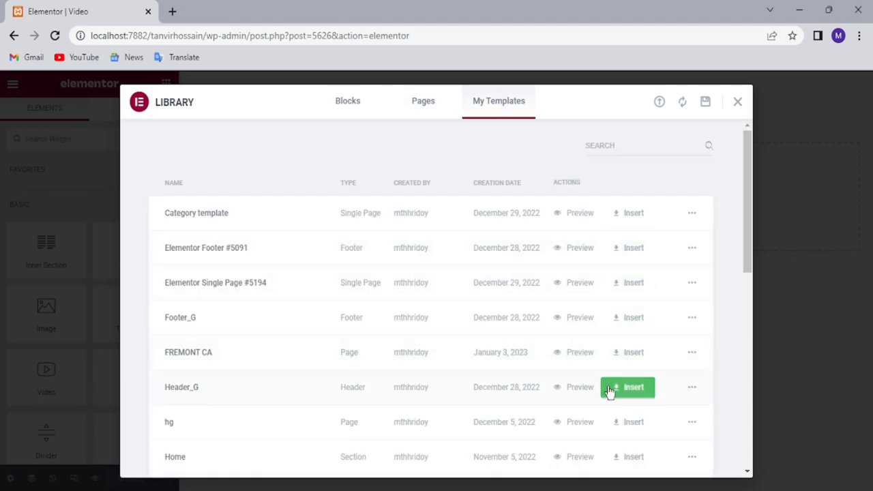
pyautogui.click(633, 386)
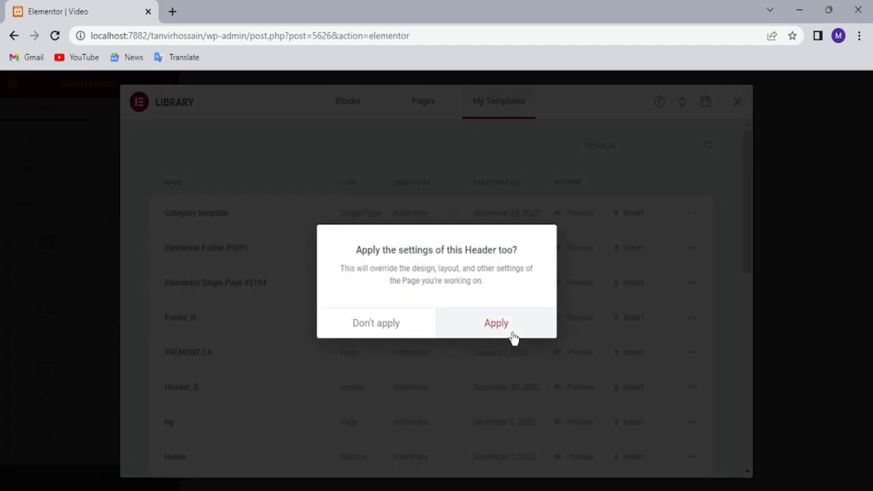
pyautogui.click(496, 323)
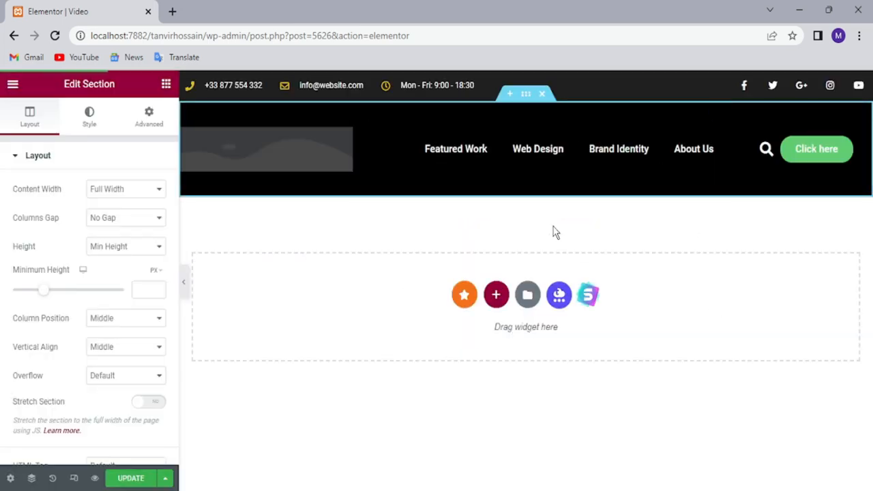
# Step: Switch the page layout back to Elementor Canvas and update again
pyautogui.click(130, 477)
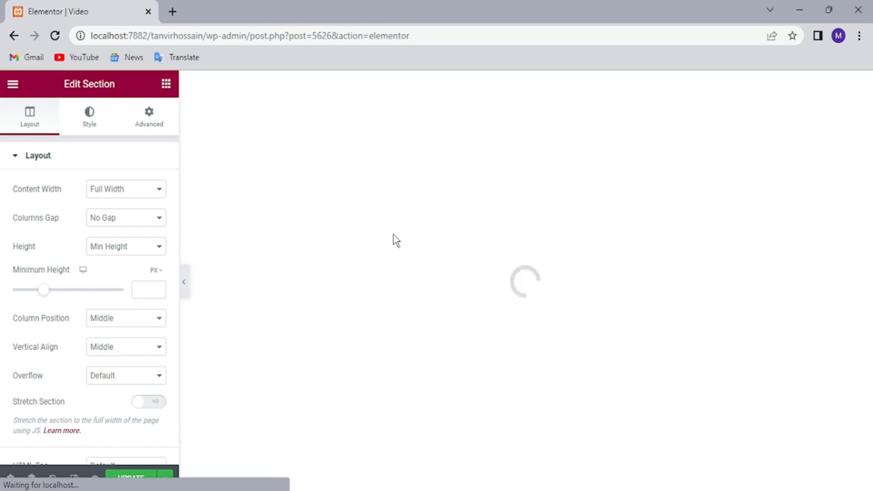
pyautogui.moveTo(362, 298)
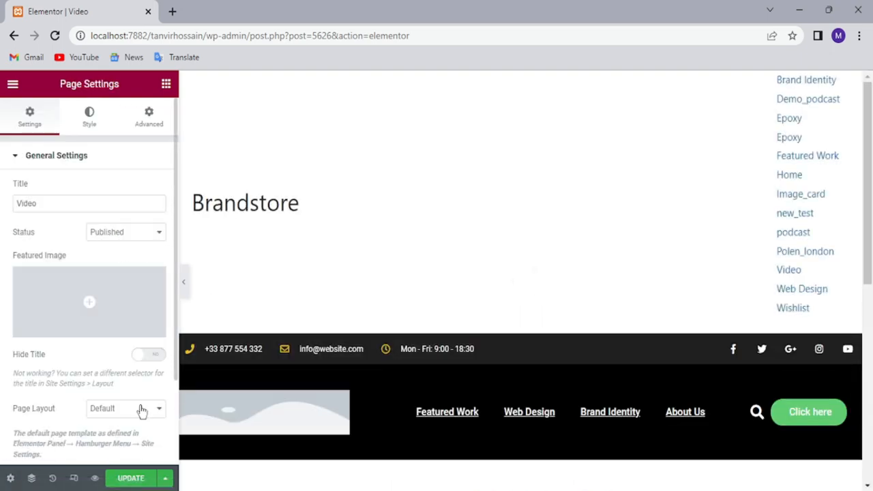
pyautogui.click(126, 407)
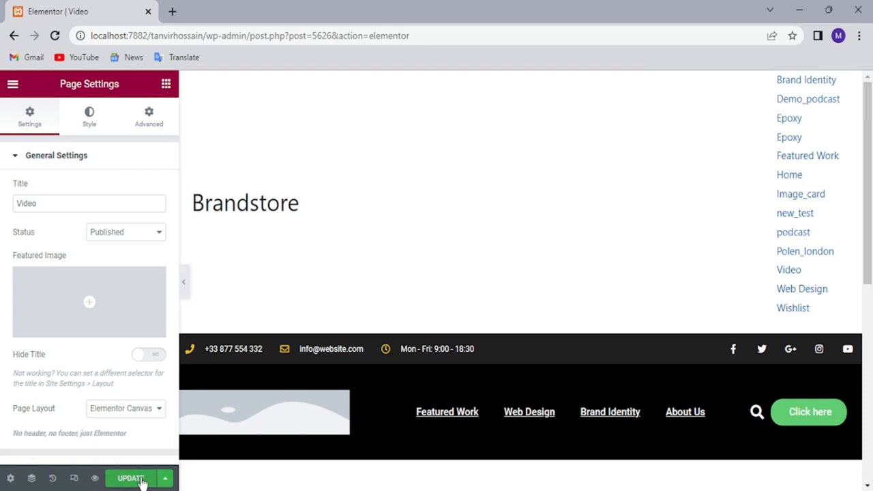
pyautogui.click(129, 477)
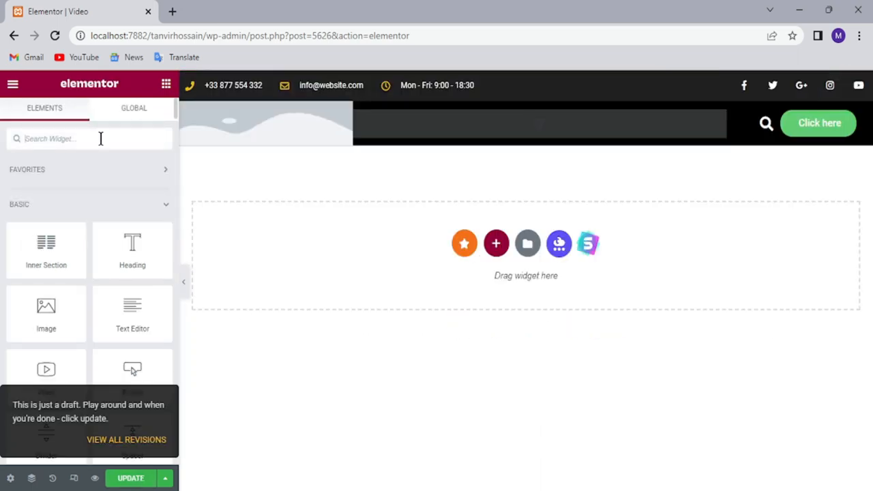
# Step: Add a Media Carousel below the header and set its skin to Slideshow, then Coverflow
pyautogui.write('v')
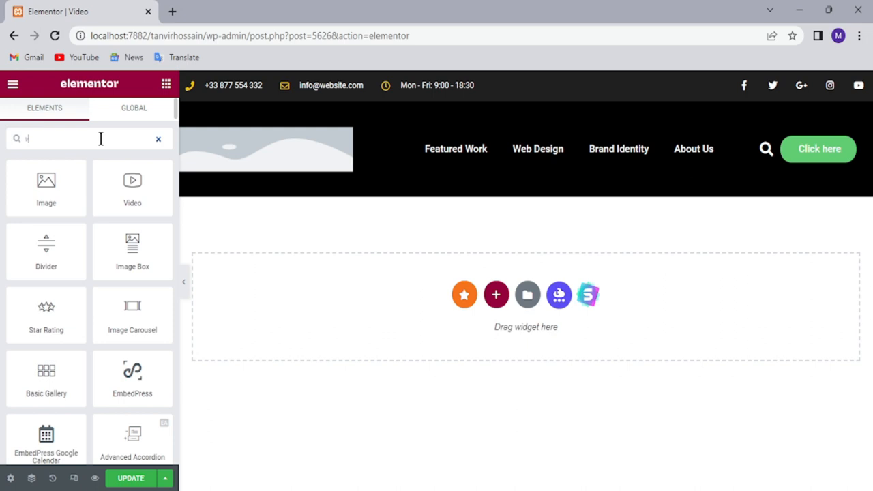
pyautogui.write('video')
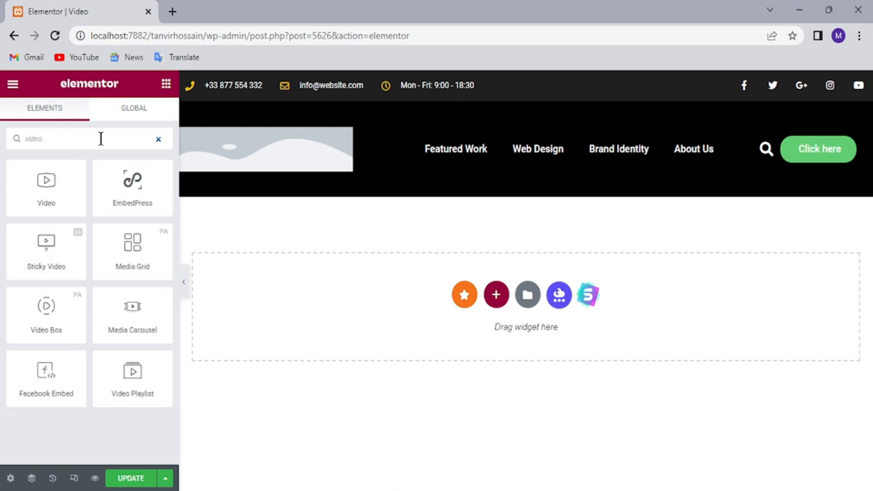
pyautogui.moveTo(62, 315)
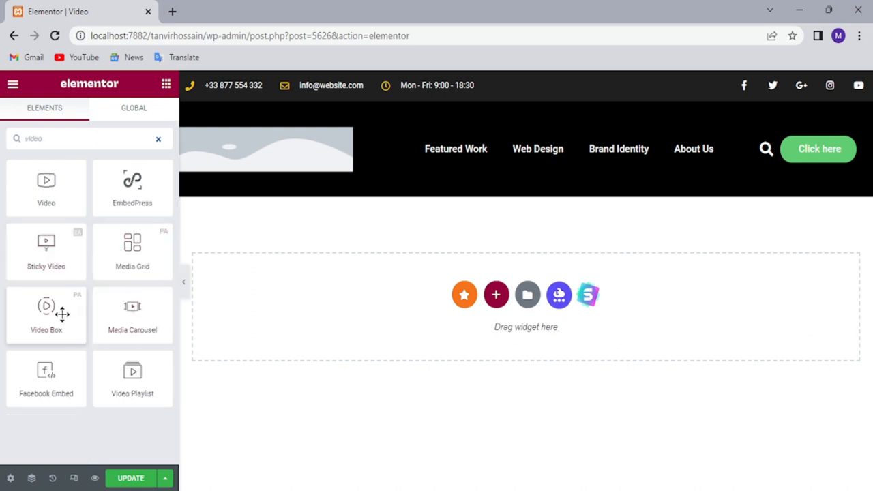
pyautogui.moveTo(146, 323)
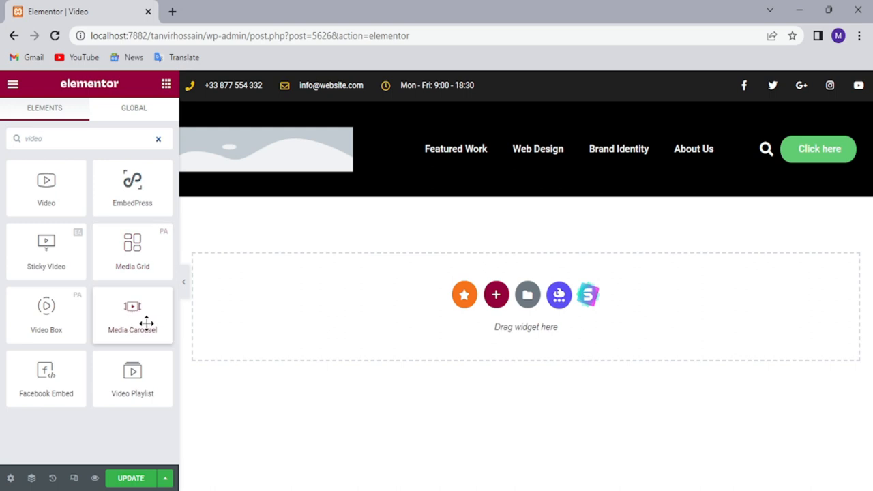
pyautogui.moveTo(132, 317)
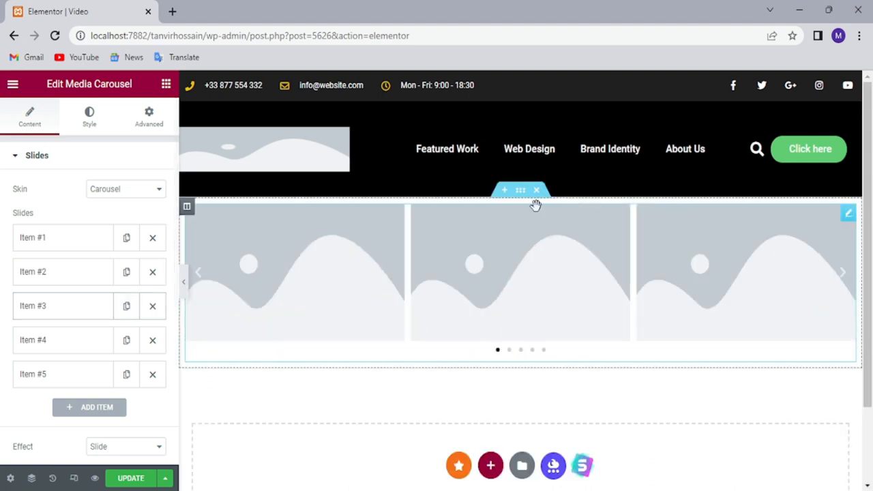
pyautogui.scroll(-3)
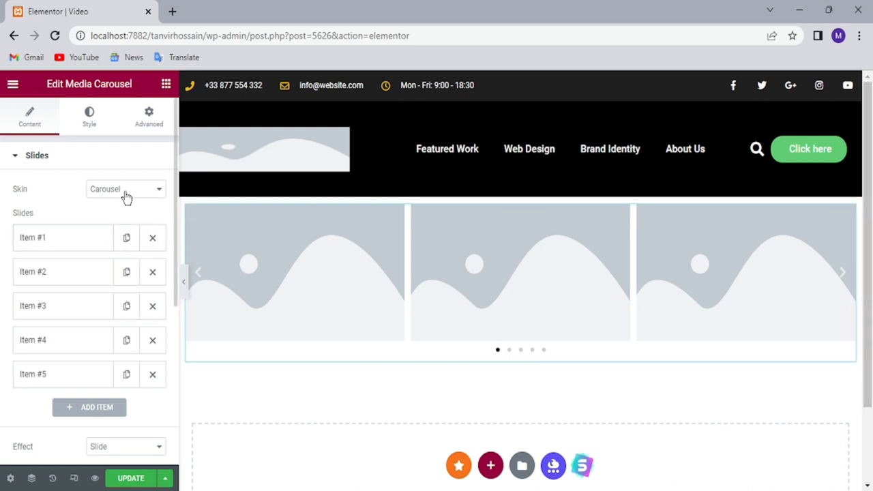
pyautogui.click(125, 189)
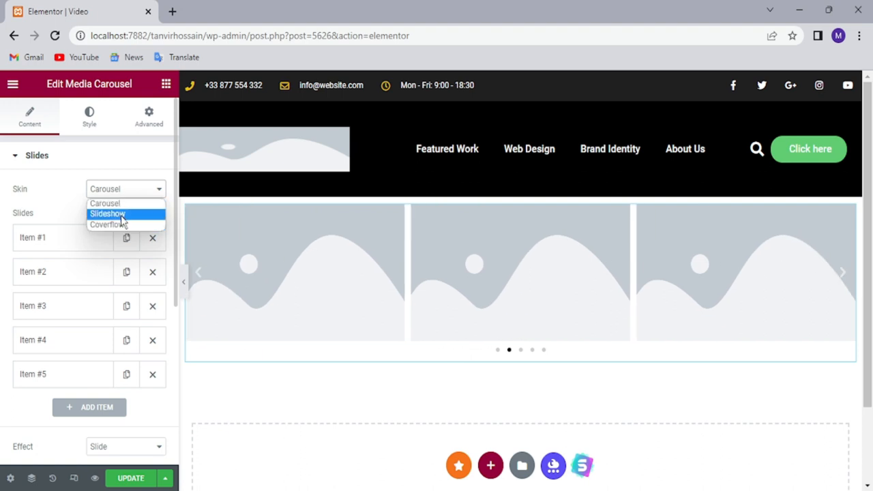
pyautogui.click(107, 214)
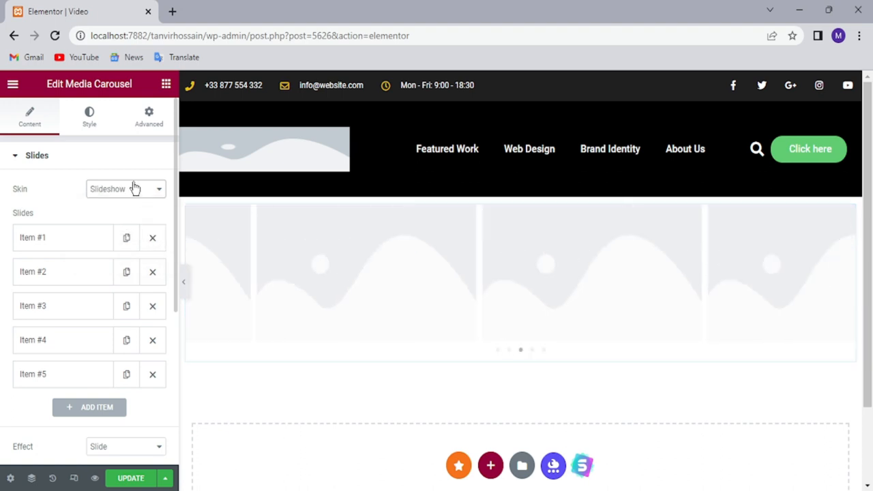
pyautogui.click(125, 189)
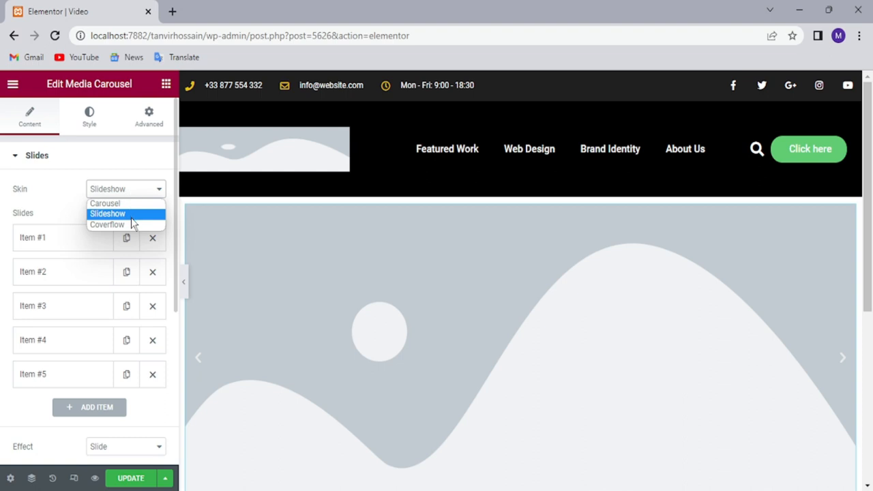
pyautogui.click(106, 224)
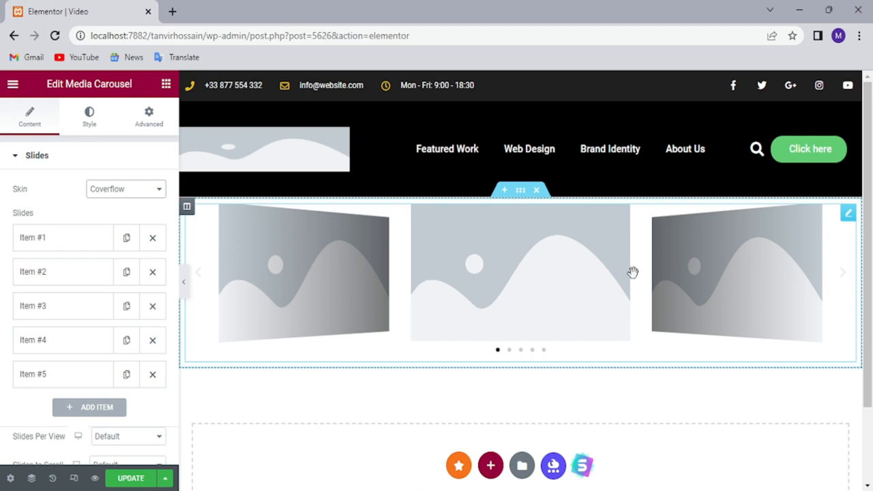
pyautogui.moveTo(215, 302)
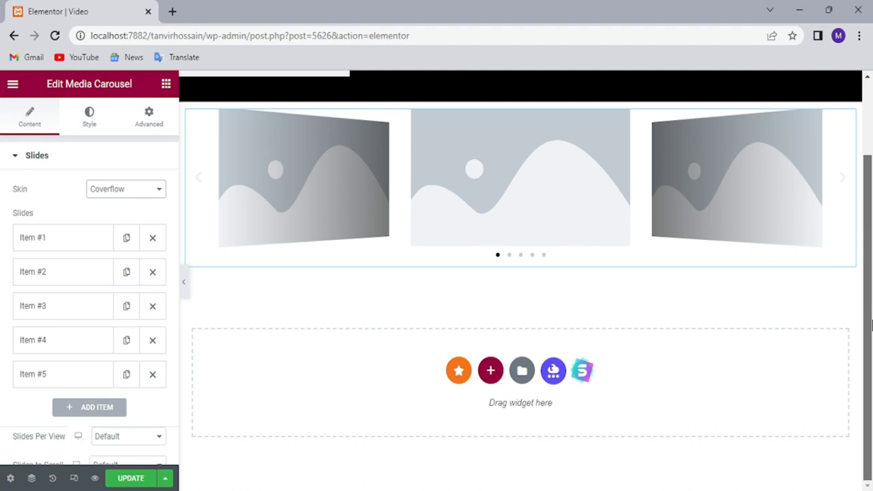
pyautogui.scroll(-3)
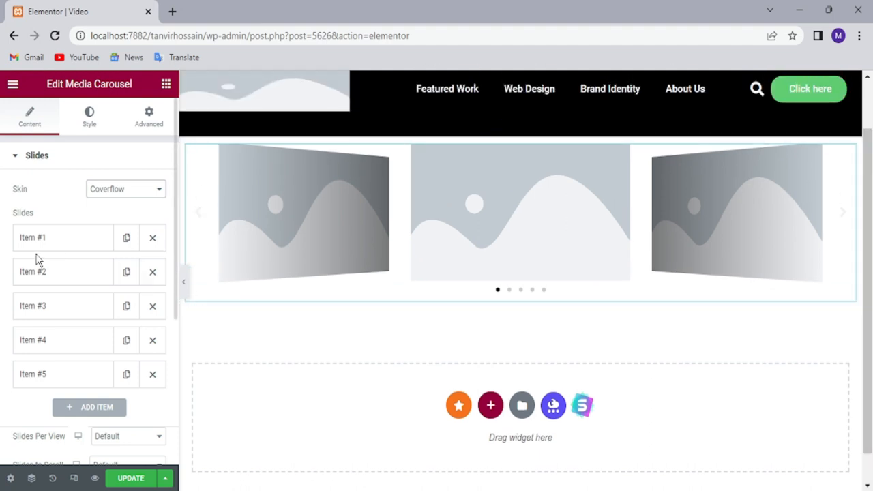
pyautogui.moveTo(131, 206)
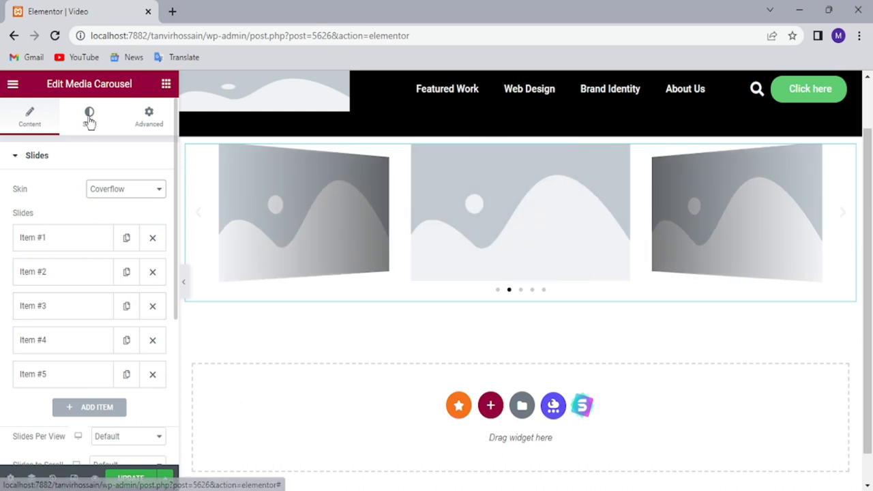
# Step: Show the carousel's Style settings for slide border, radius and padding
pyautogui.click(88, 116)
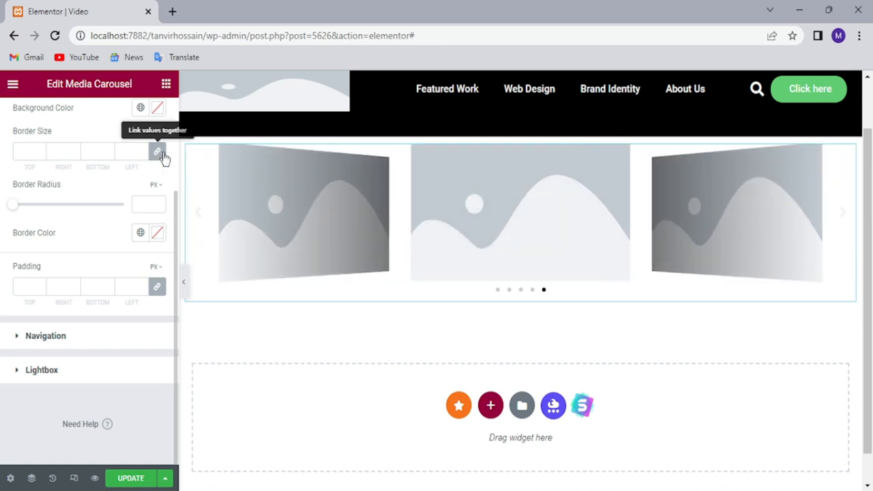
pyautogui.moveTo(81, 148)
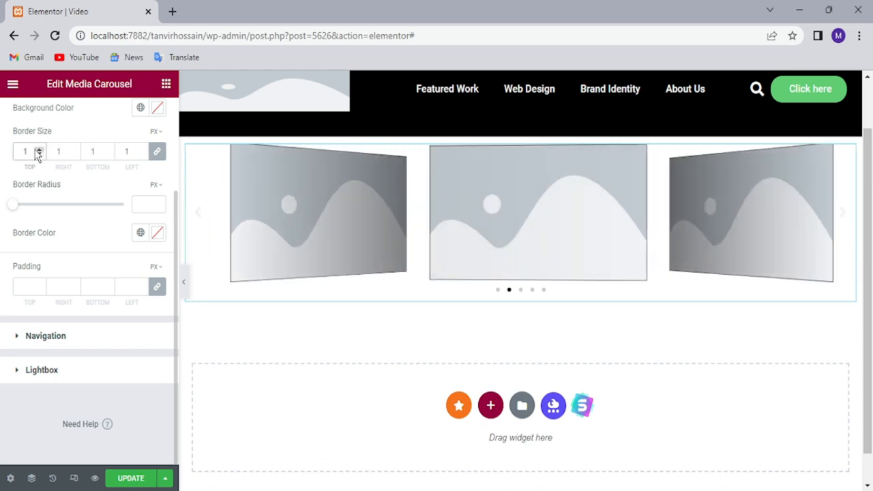
# Step: Step the slide border up to 3 px, reset it to 0 and round the corners to 5 px
pyautogui.click(39, 148)
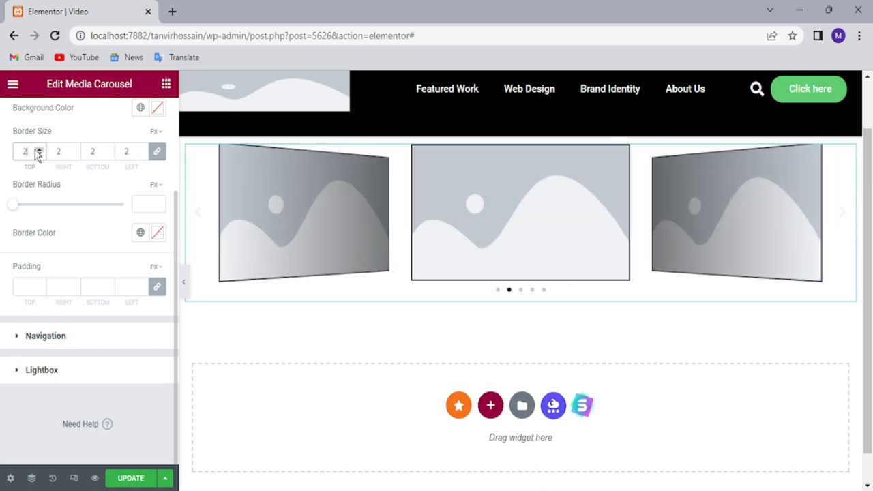
pyautogui.click(39, 148)
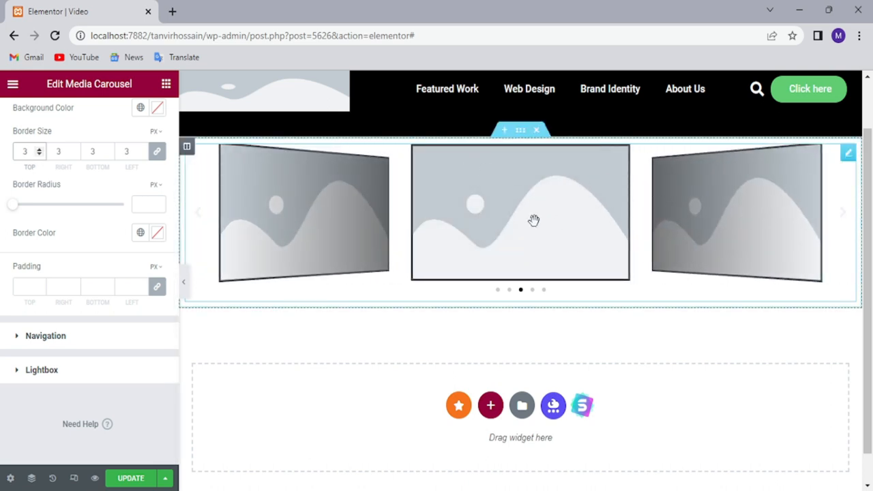
pyautogui.moveTo(510, 184)
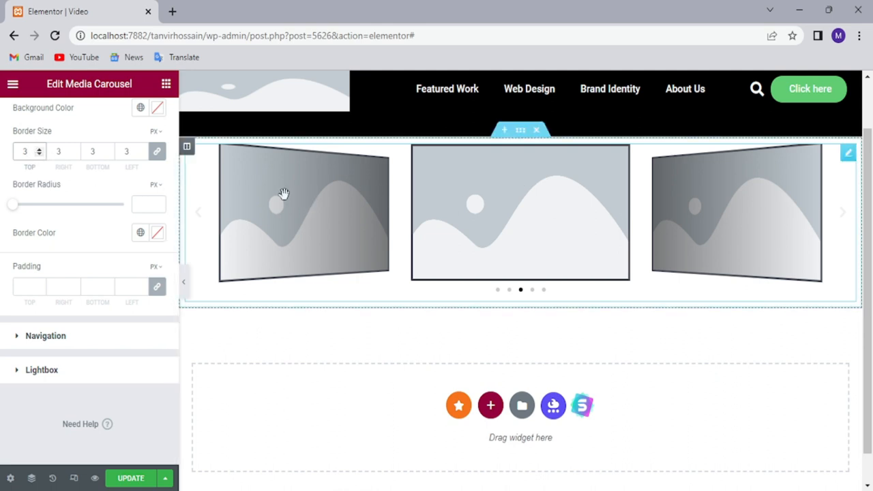
pyautogui.click(39, 154)
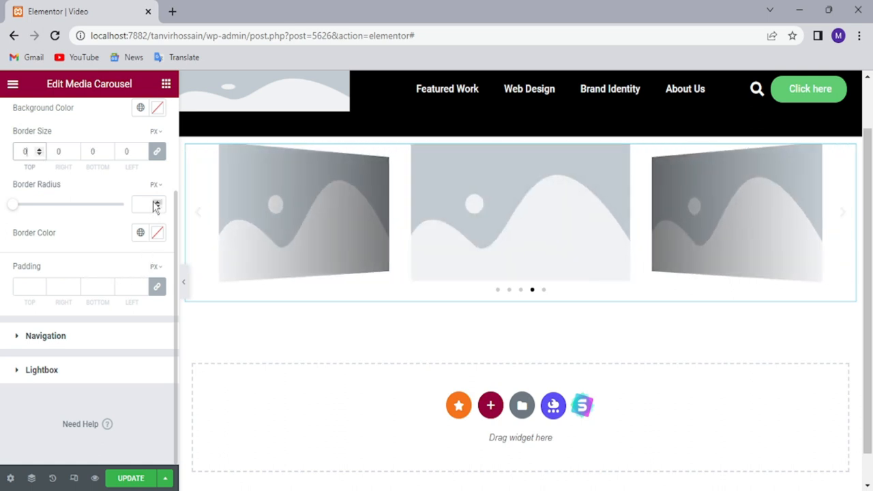
pyautogui.click(156, 201)
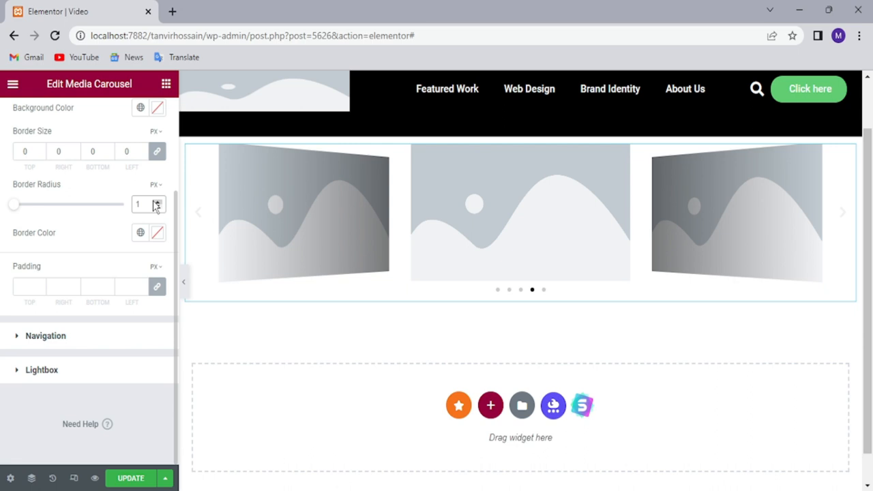
pyautogui.click(157, 201)
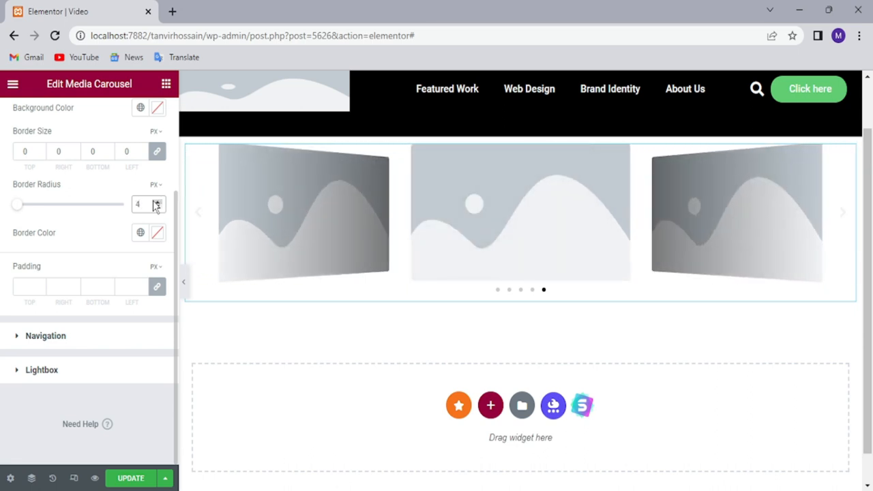
pyautogui.click(157, 201)
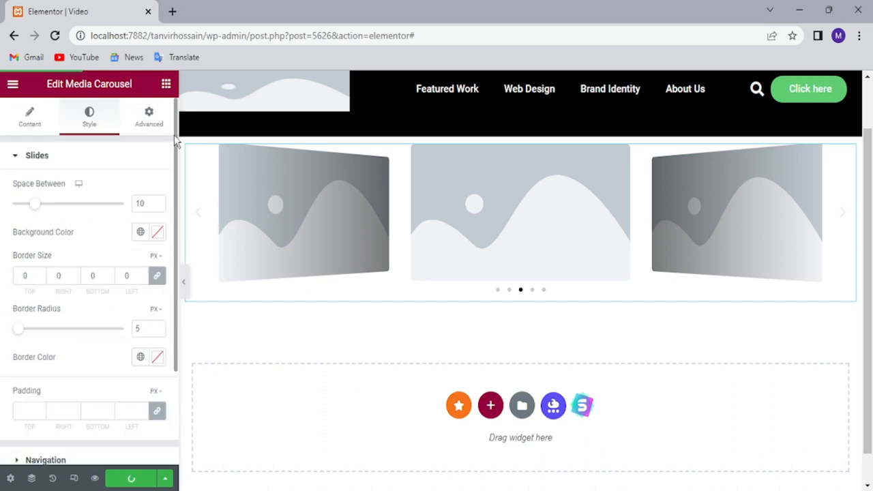
# Step: In Content, expand Item #1, try its Video type and set it back to Image
pyautogui.click(30, 116)
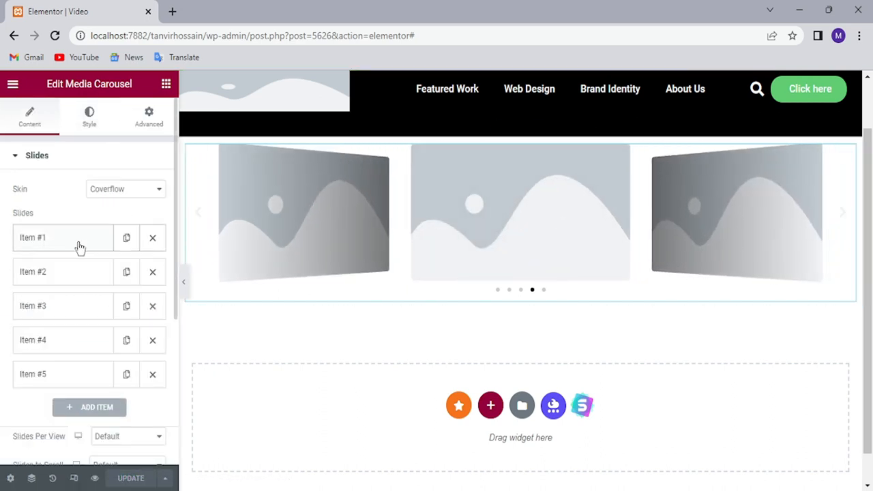
pyautogui.click(62, 237)
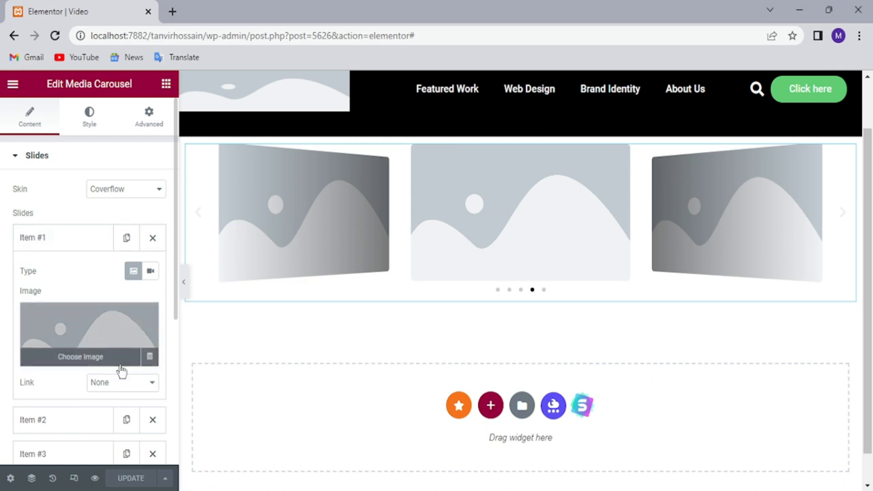
pyautogui.scroll(-3)
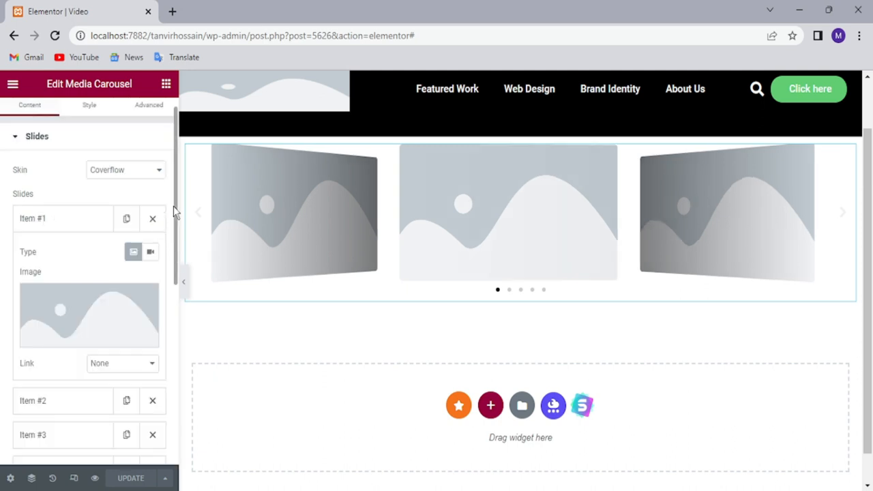
pyautogui.moveTo(150, 252)
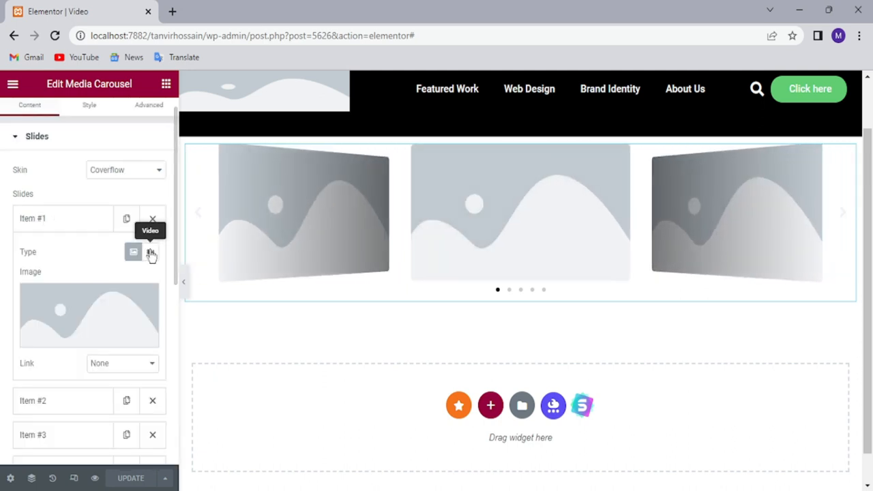
pyautogui.click(150, 252)
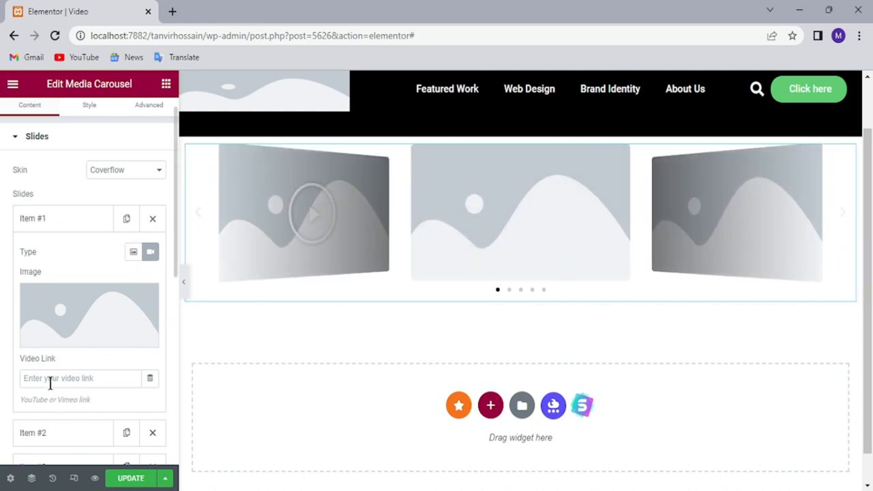
pyautogui.moveTo(116, 243)
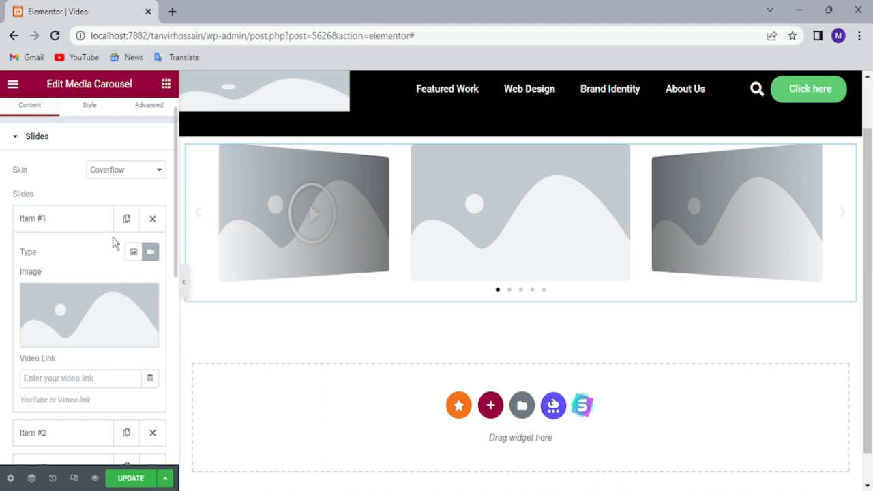
pyautogui.click(134, 252)
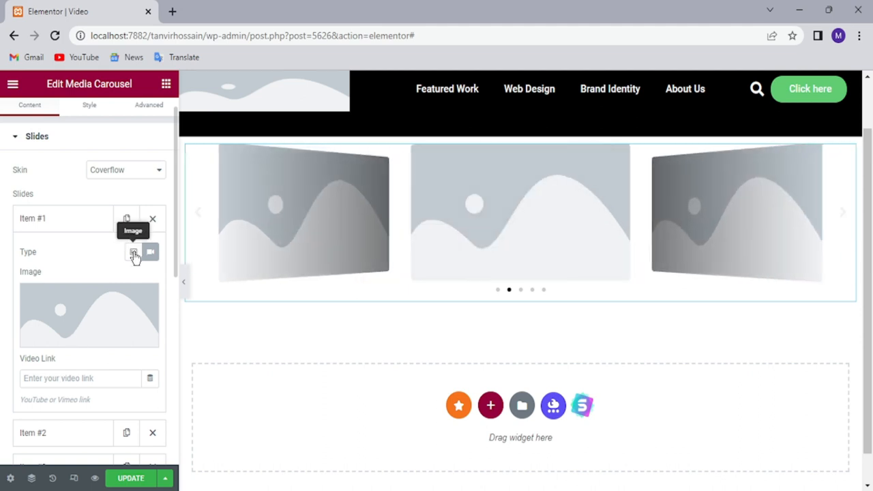
pyautogui.click(134, 252)
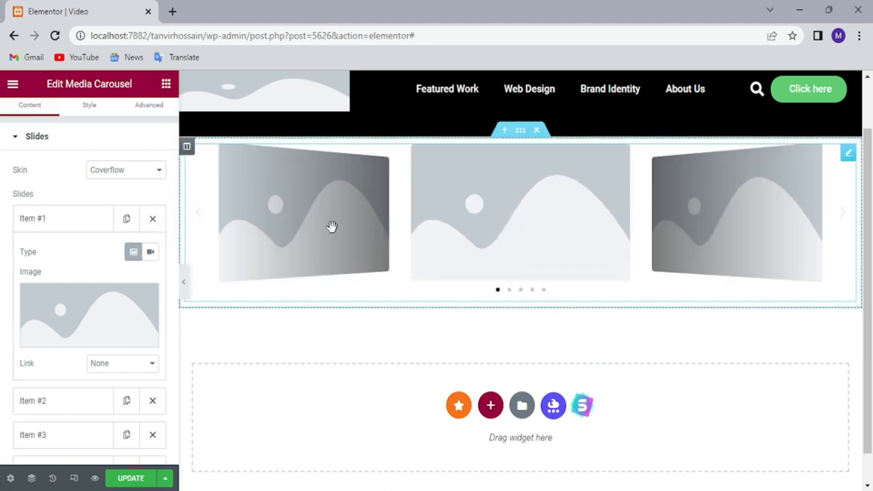
pyautogui.moveTo(400, 200)
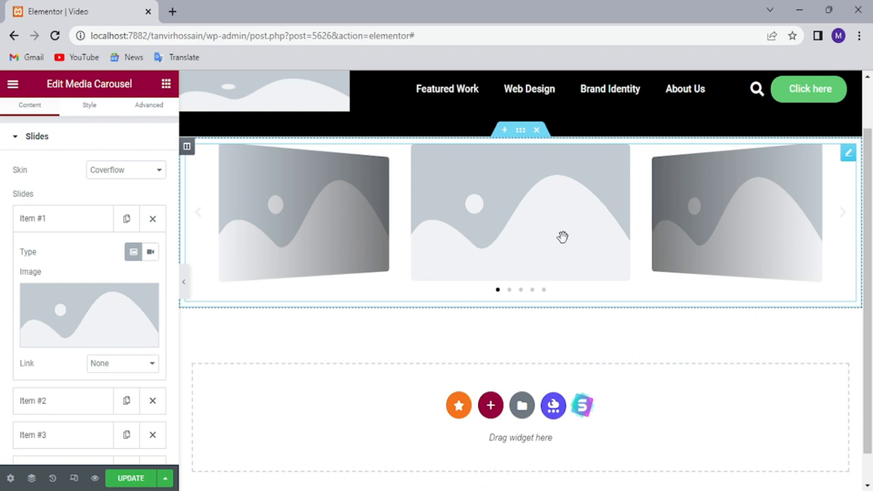
pyautogui.moveTo(417, 251)
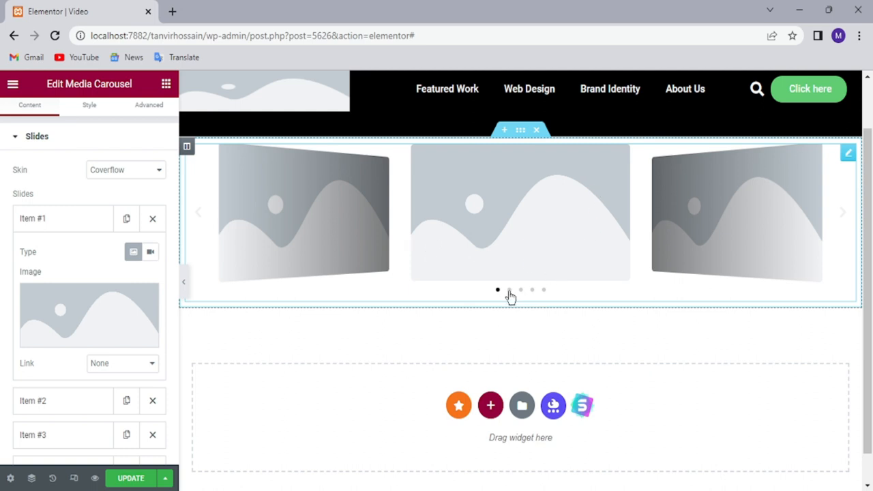
pyautogui.click(508, 289)
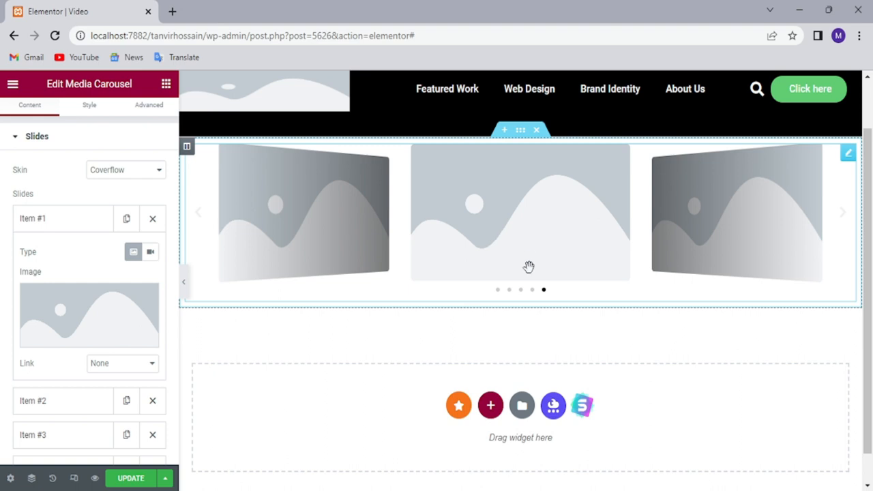
pyautogui.moveTo(536, 295)
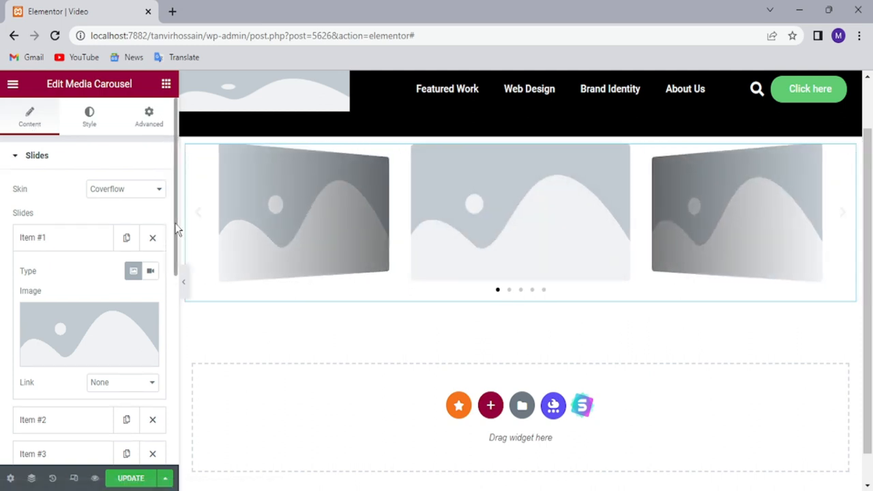
pyautogui.scroll(-3)
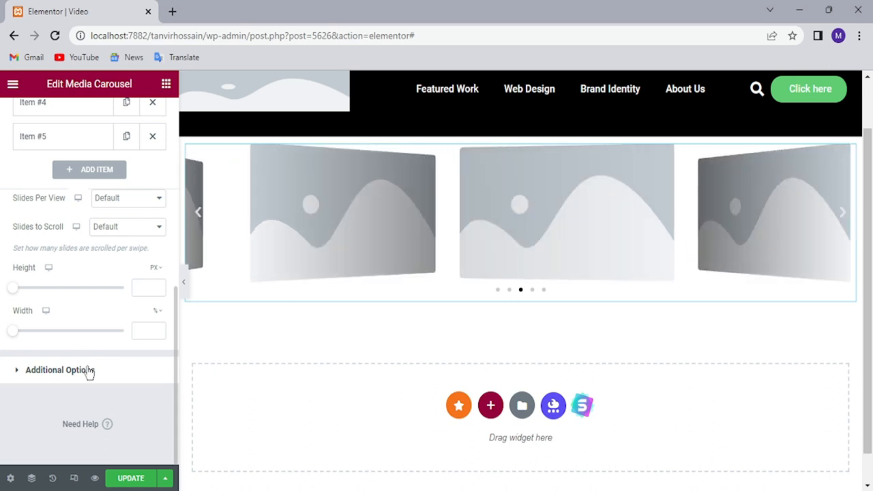
# Step: Expand Additional Options, toggle Arrows off and back on, and list the pagination styles
pyautogui.click(60, 370)
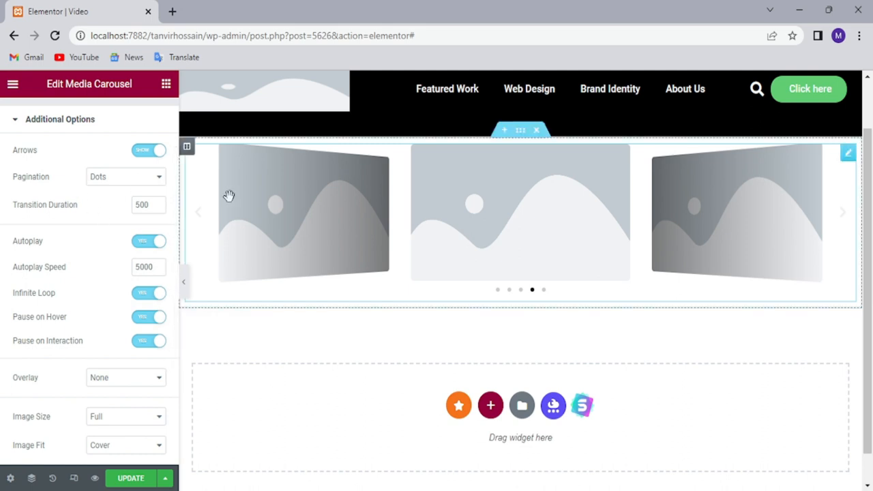
pyautogui.moveTo(211, 211)
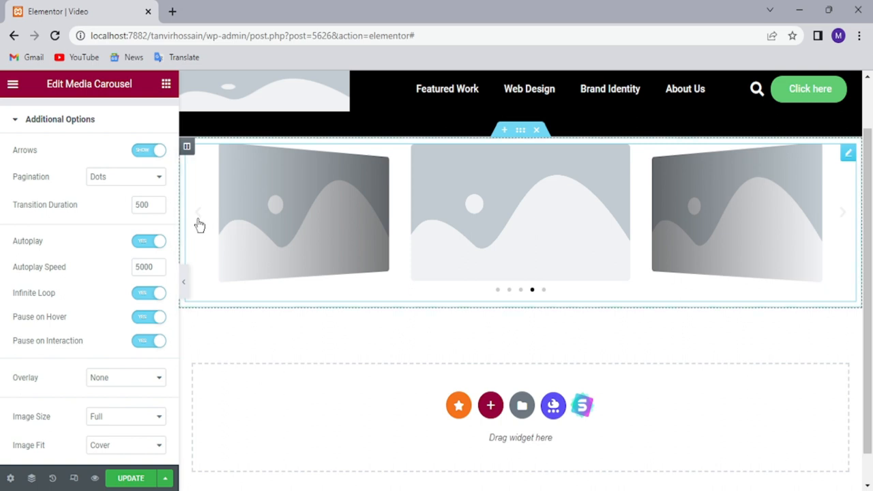
pyautogui.moveTo(837, 227)
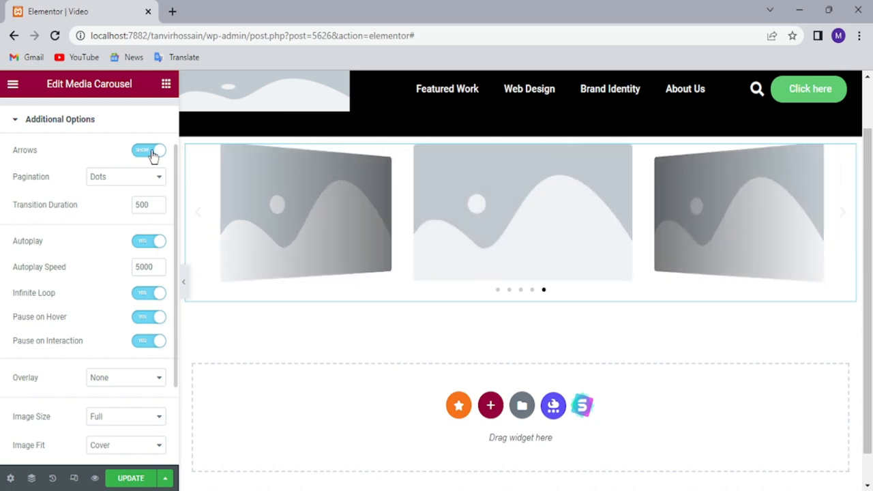
pyautogui.click(149, 150)
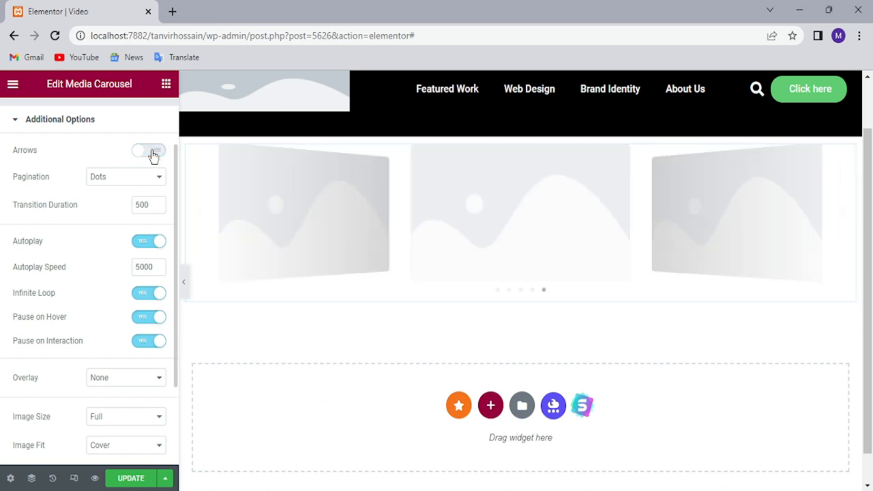
pyautogui.click(149, 150)
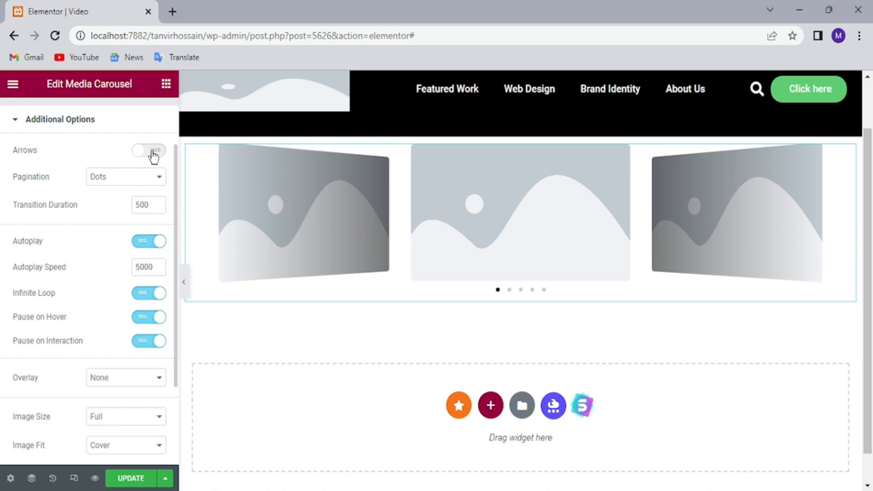
pyautogui.click(149, 150)
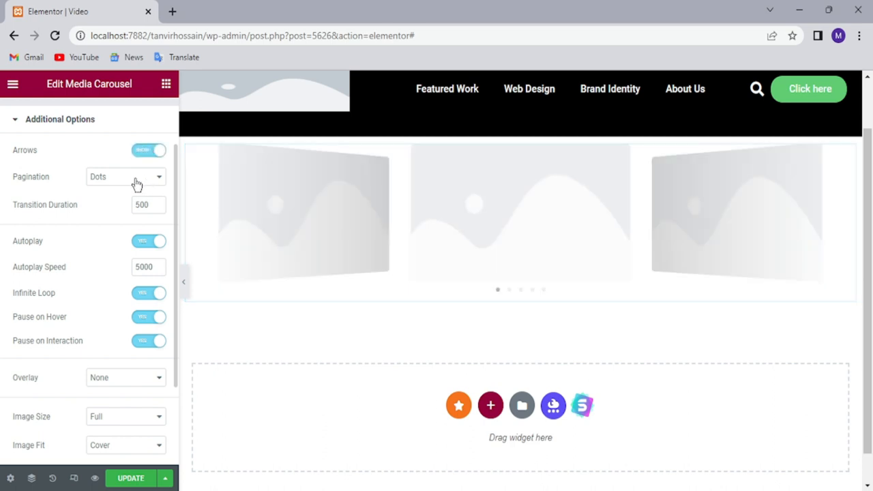
pyautogui.click(125, 176)
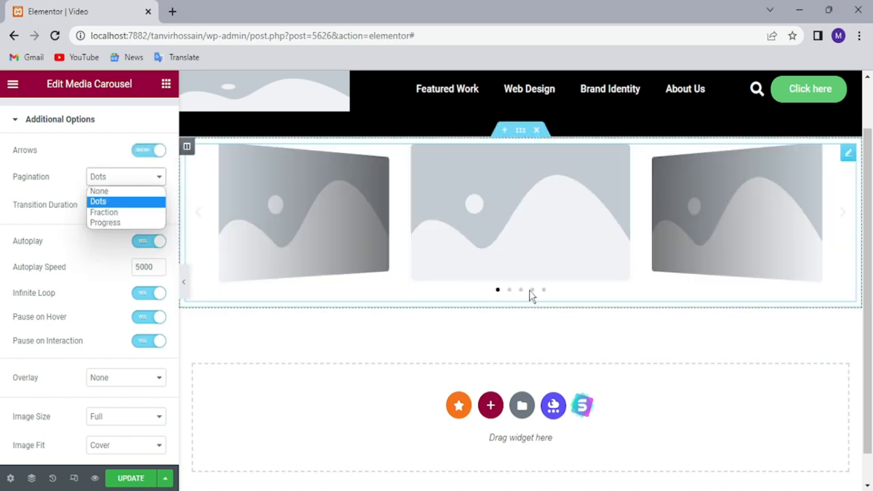
pyautogui.moveTo(104, 212)
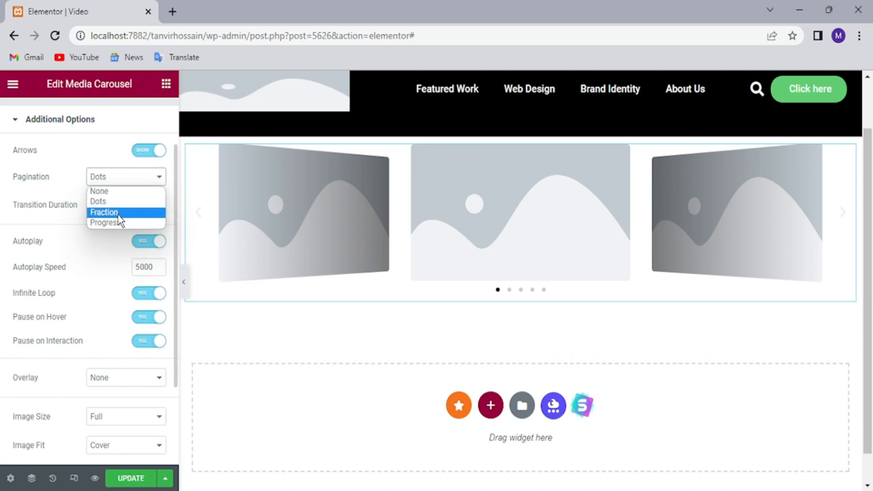
# Step: Set pagination to Fraction, then change it to a Progress bar
pyautogui.click(104, 212)
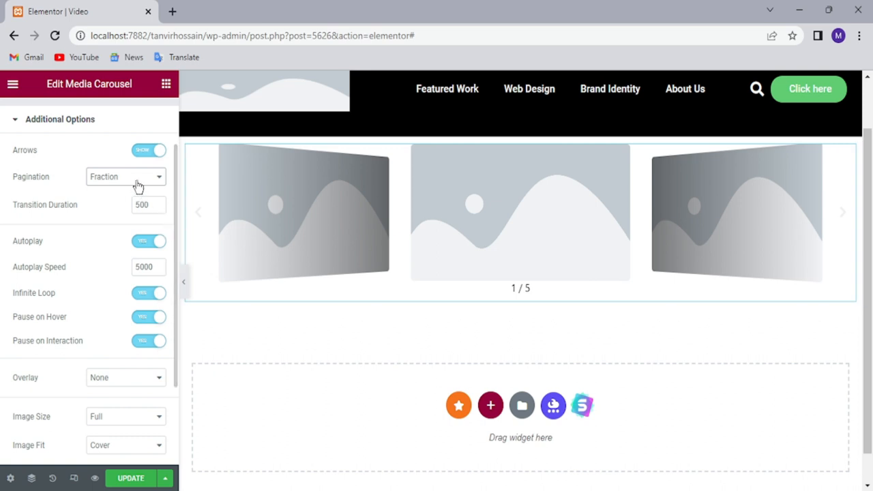
pyautogui.click(126, 175)
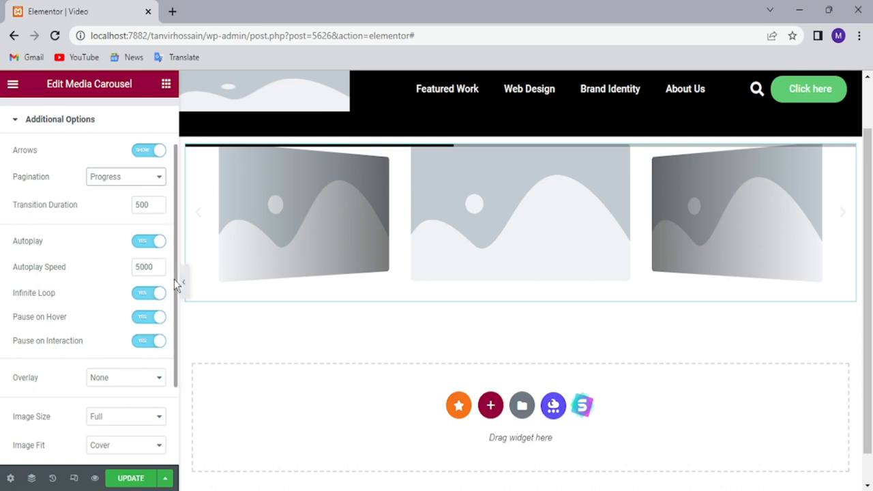
pyautogui.scroll(-3)
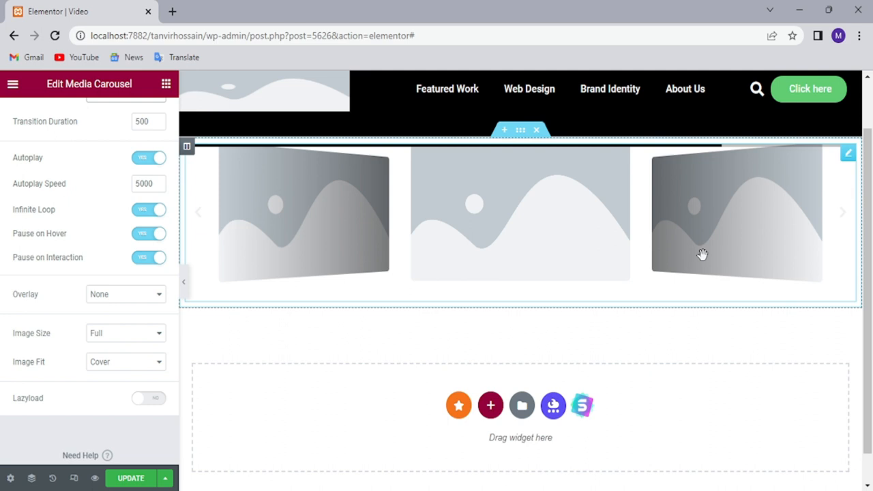
pyautogui.scroll(-3)
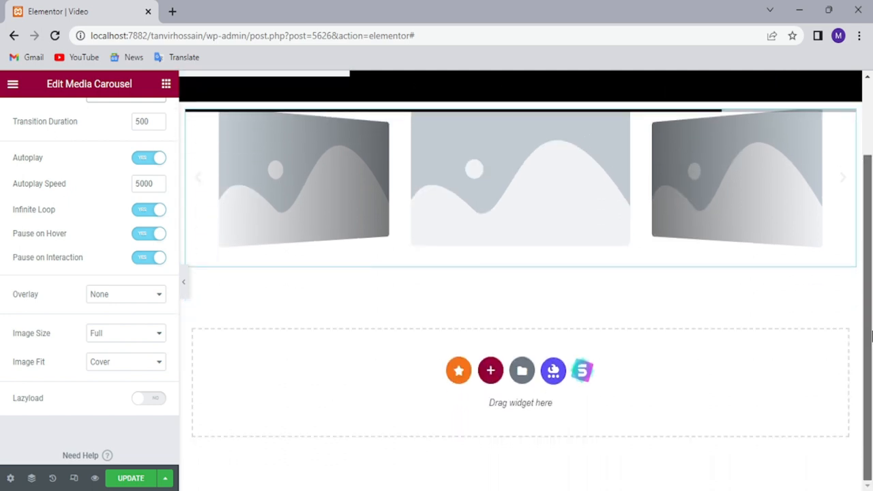
pyautogui.scroll(3)
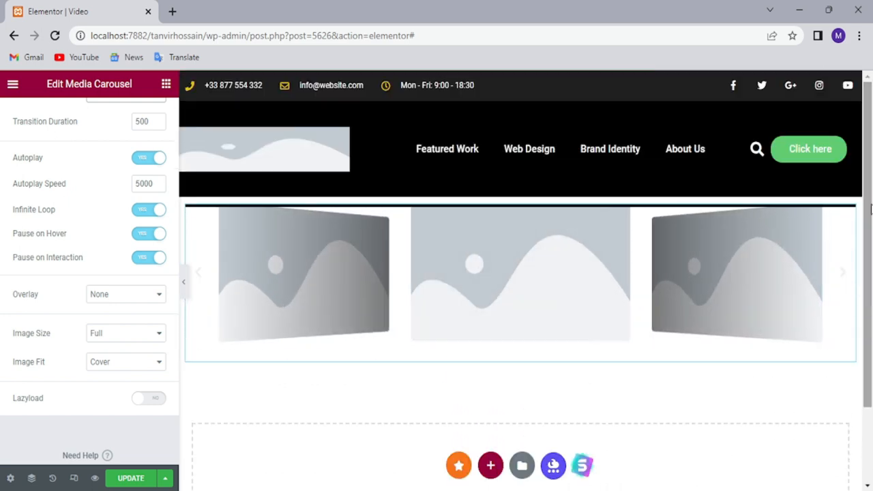
pyautogui.scroll(-3)
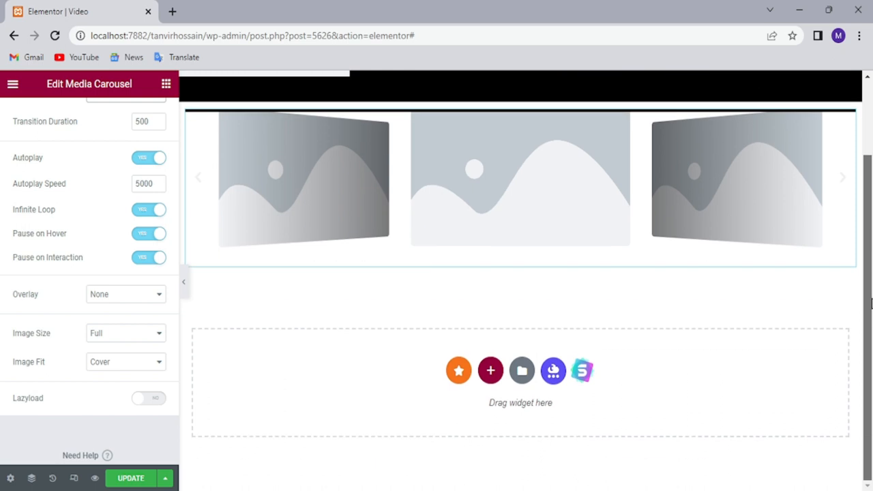
pyautogui.scroll(-3)
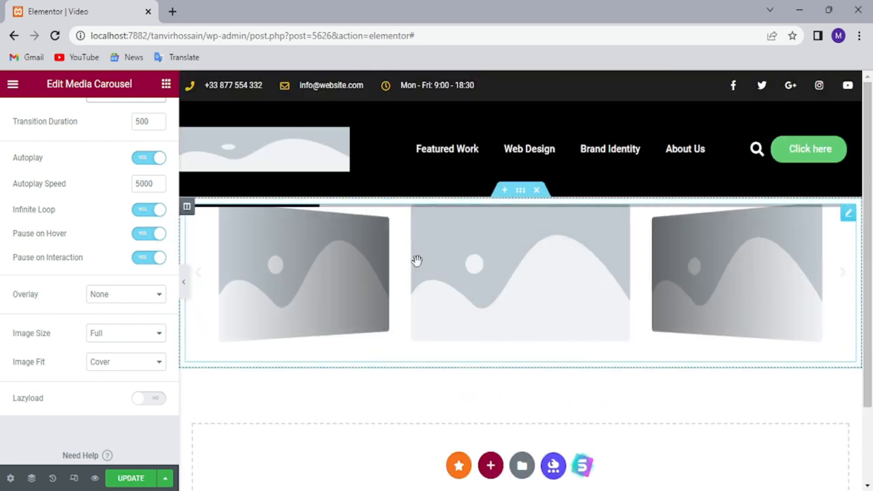
pyautogui.moveTo(379, 303)
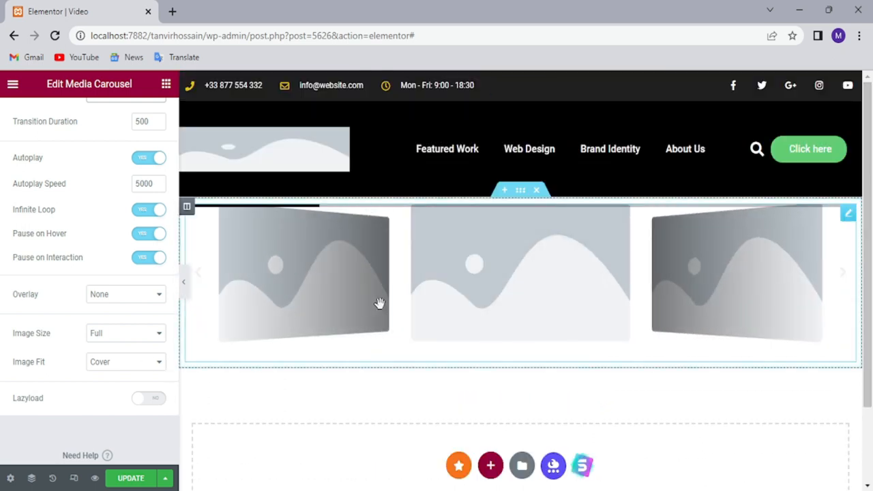
pyautogui.scroll(-3)
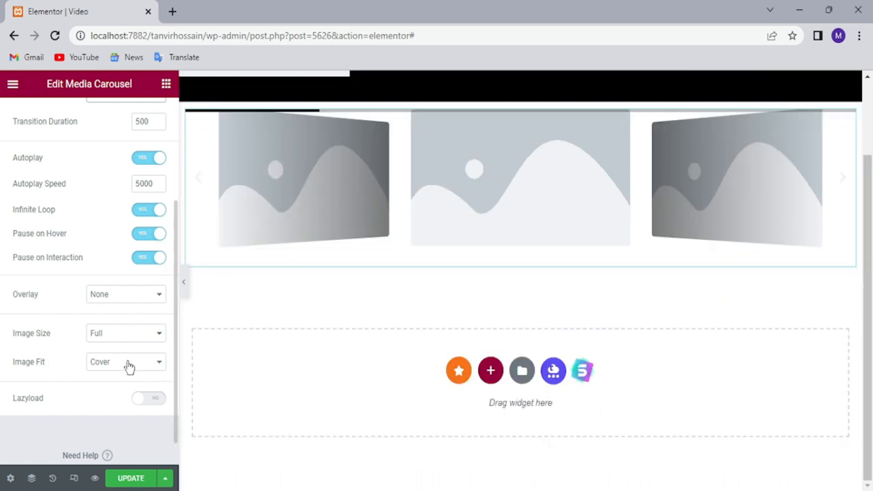
pyautogui.moveTo(245, 282)
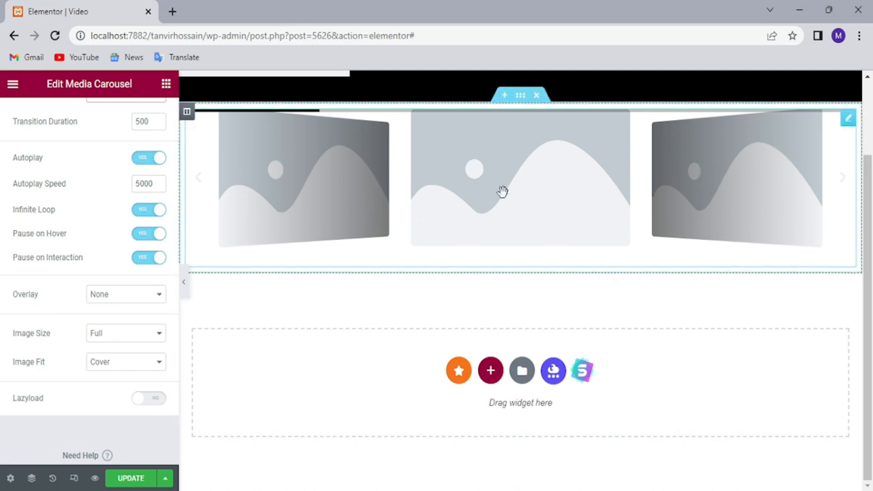
pyautogui.moveTo(604, 212)
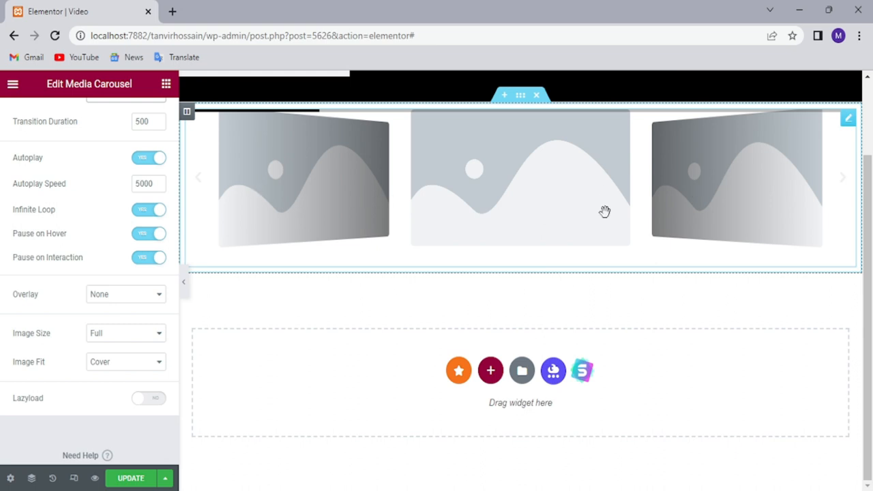
pyautogui.moveTo(313, 211)
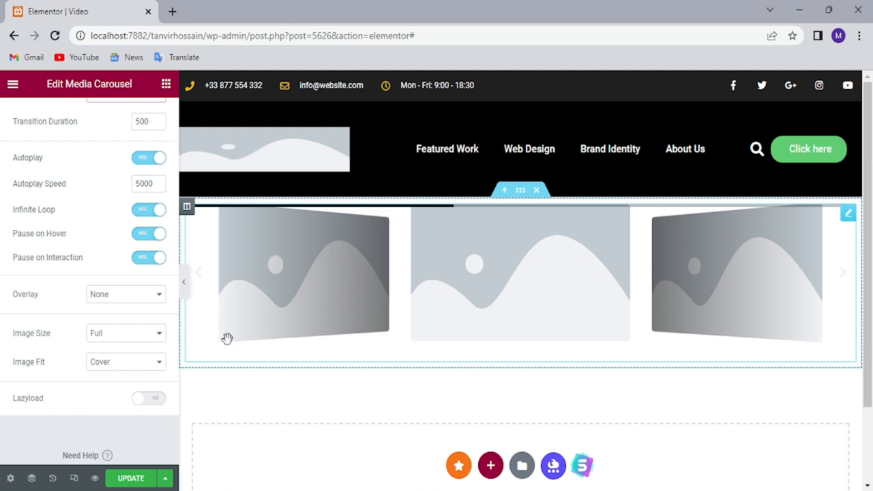
pyautogui.moveTo(682, 264)
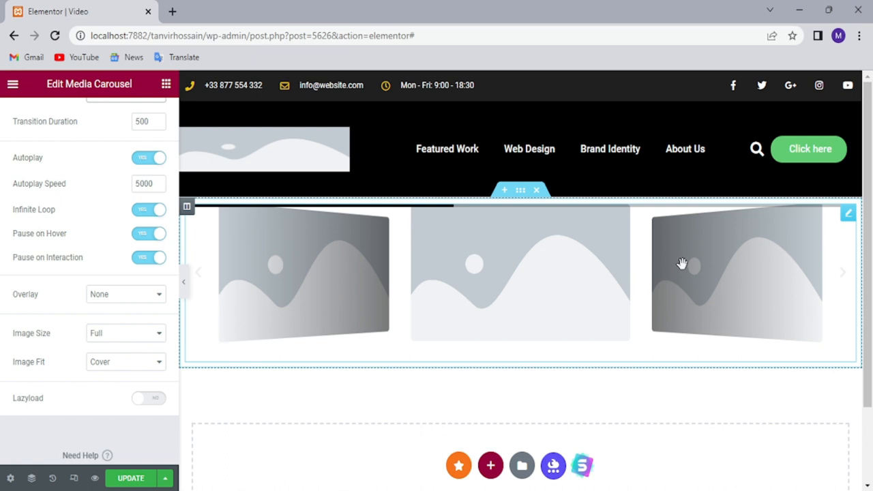